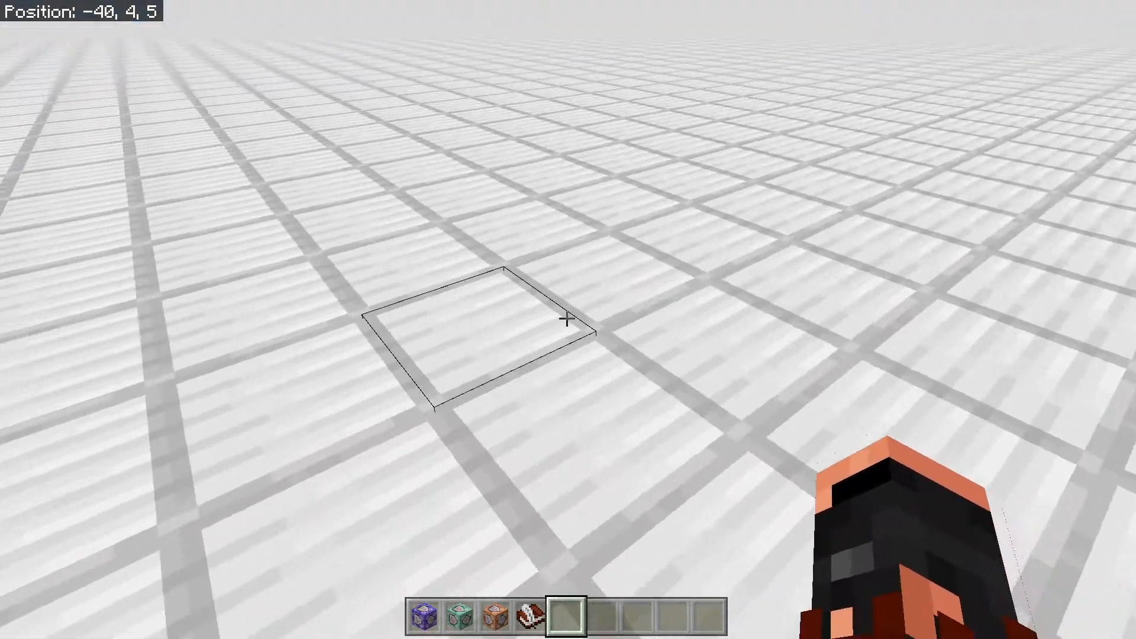
{"action": "mouse_move", "coordinate": [568, 319]}
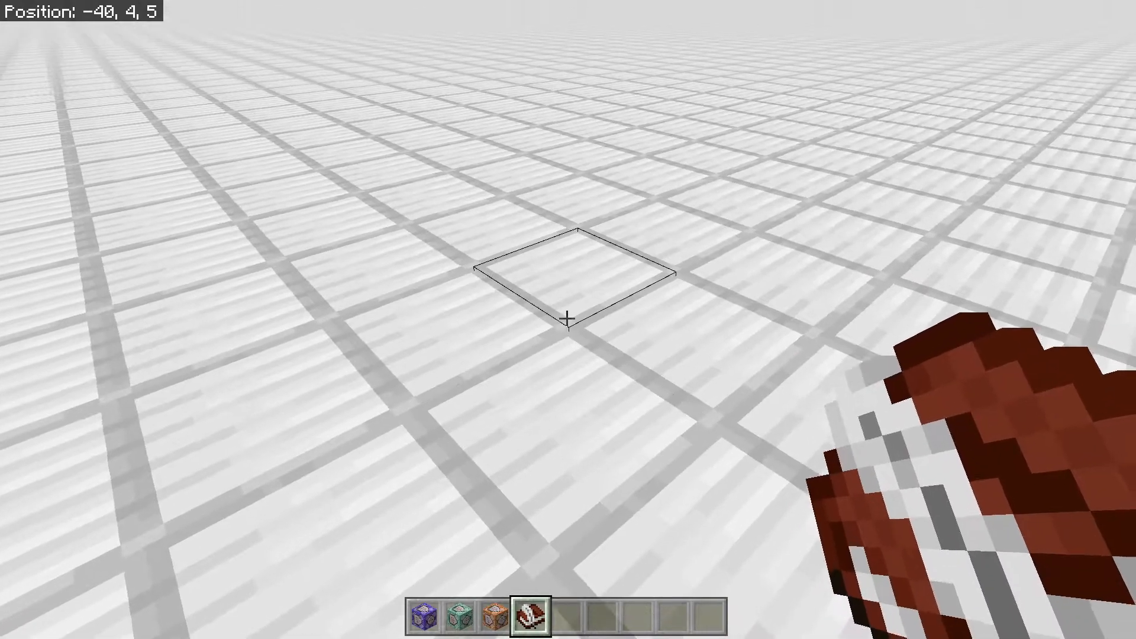
{"action": "mouse_move", "coordinate": [568, 320]}
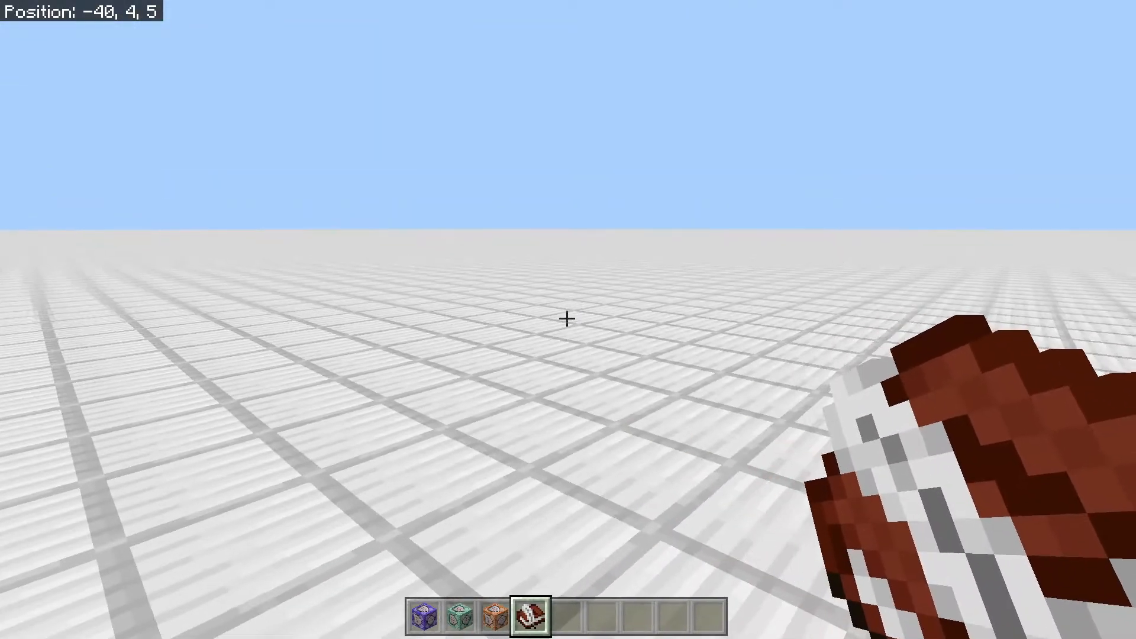
Step: Hold the Scoreboards (Pt. 1) book and step across the flat world and back
{"action": "key", "text": "5"}
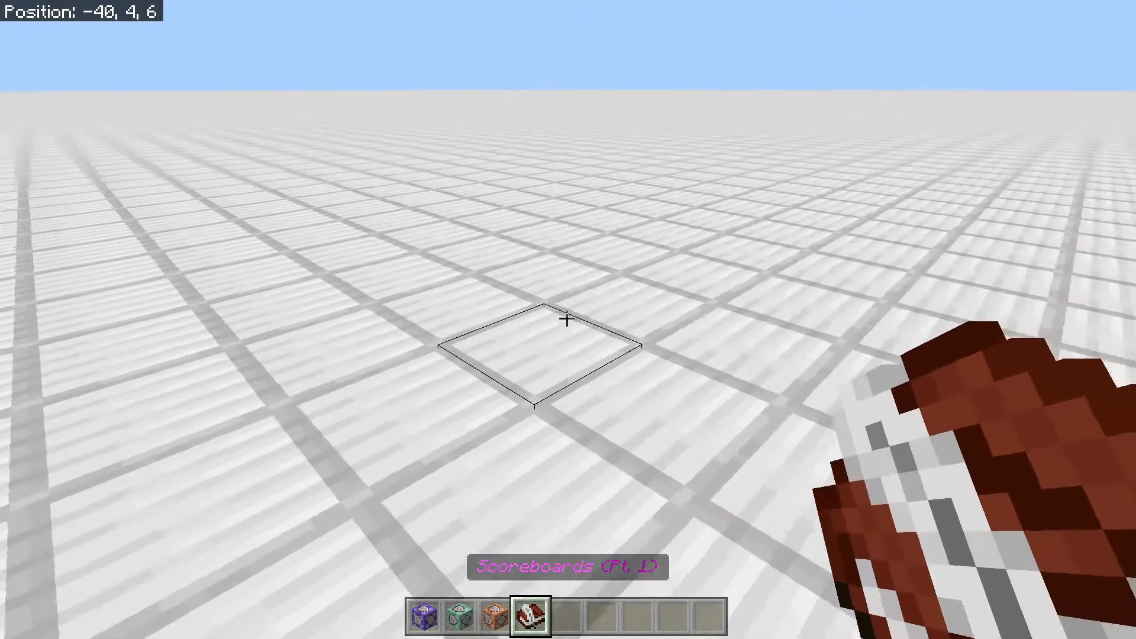
{"action": "key", "text": "w"}
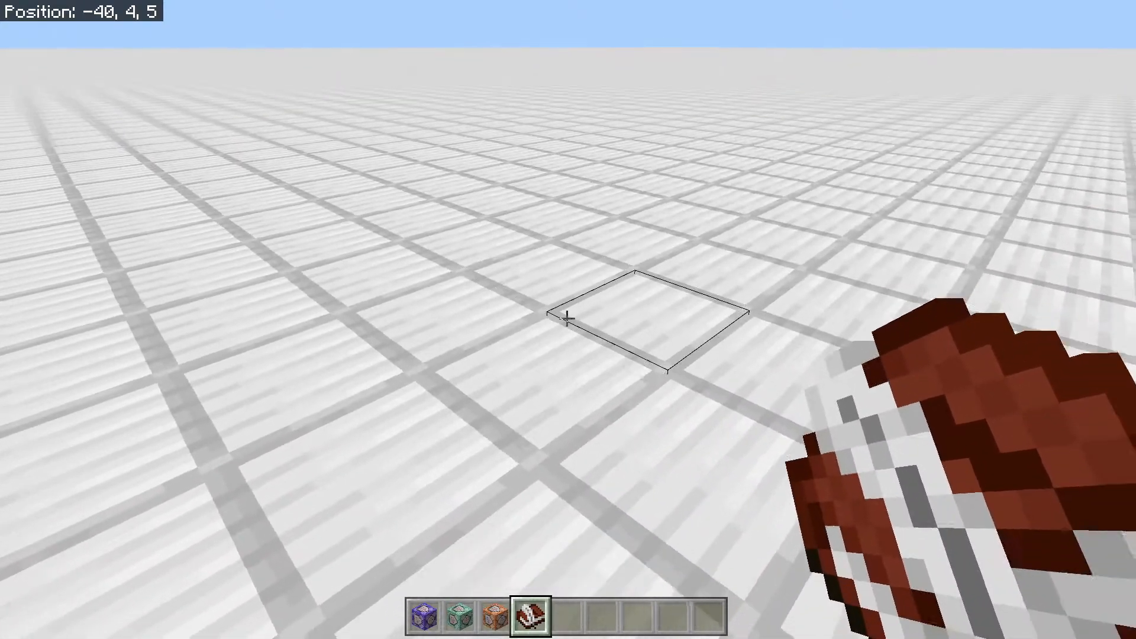
{"action": "mouse_move", "coordinate": [569, 320]}
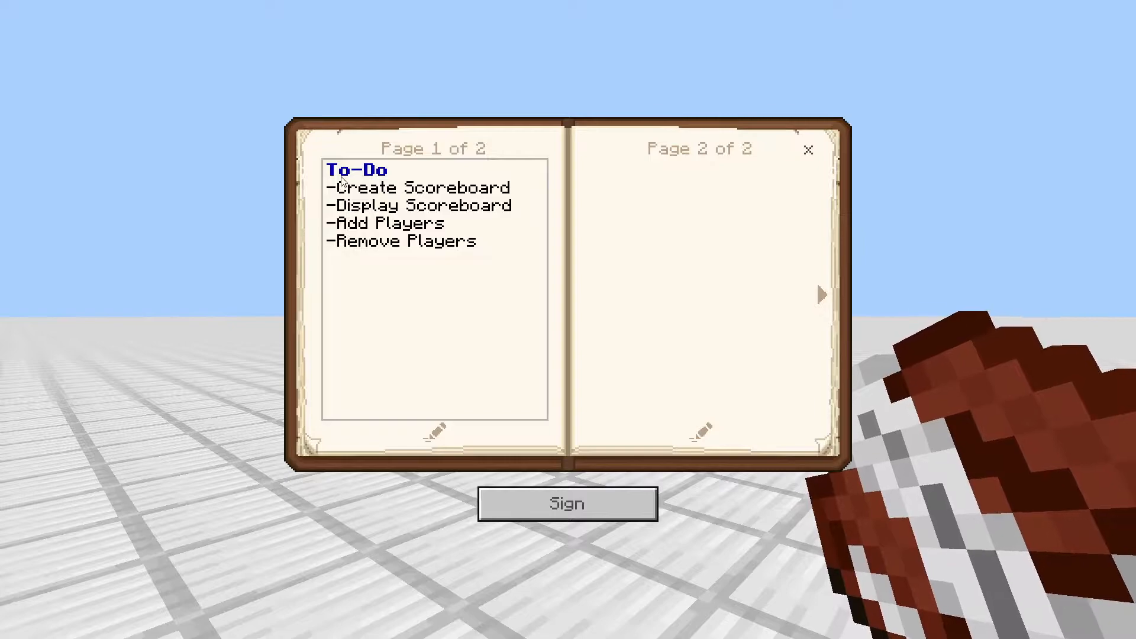
{"action": "mouse_move", "coordinate": [383, 204]}
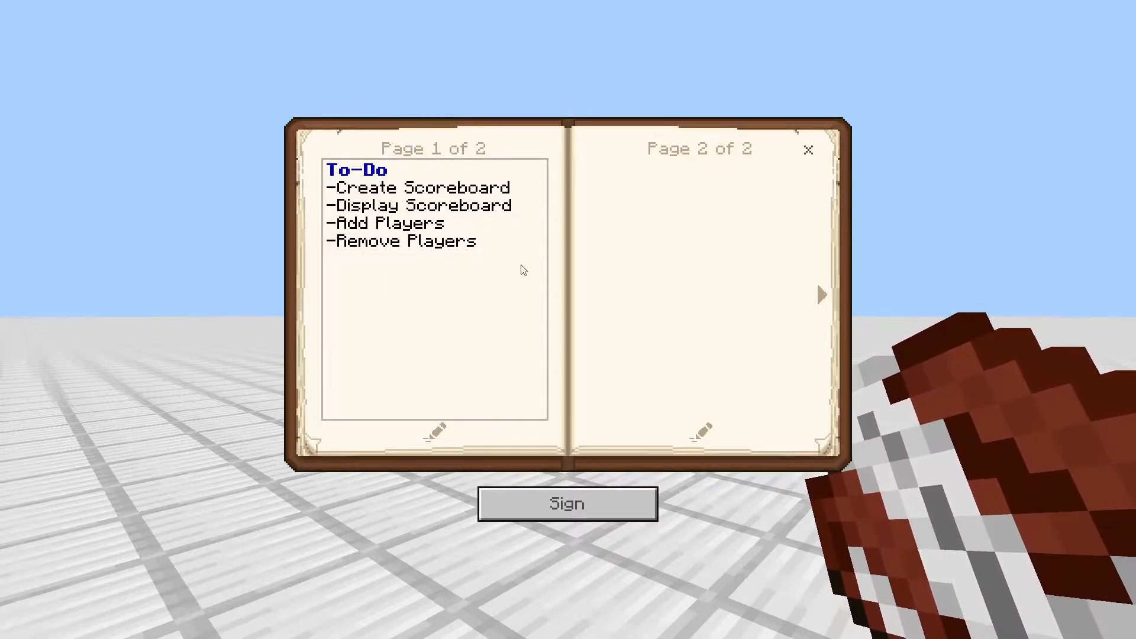
Step: Read the book's To-Do page: create, display, add players, remove players
{"action": "left_click", "coordinate": [809, 150]}
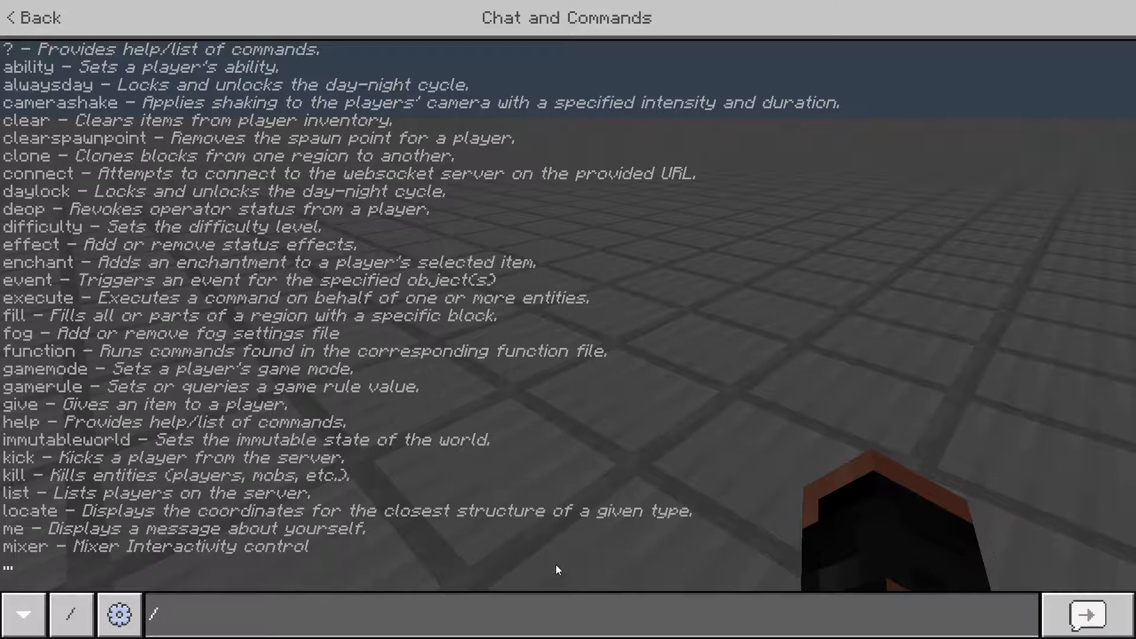
Step: Run /scoreboard objectives add "§aTest" dummy to create a green dummy objective named Test
{"action": "type", "text": "scoreboard"}
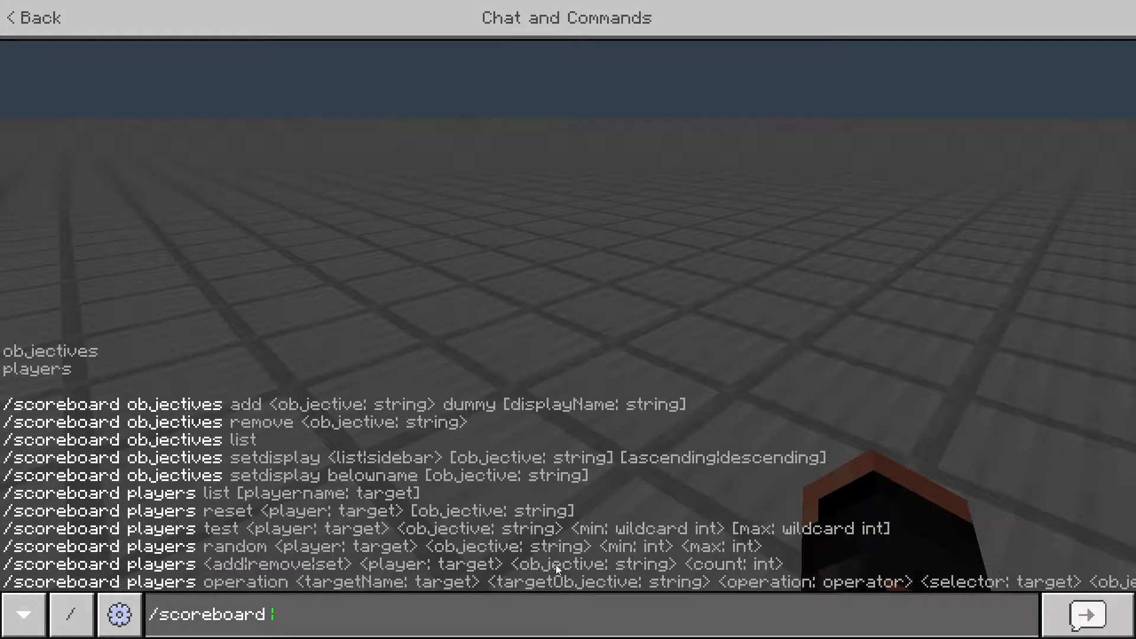
{"action": "type", "text": "objectives"}
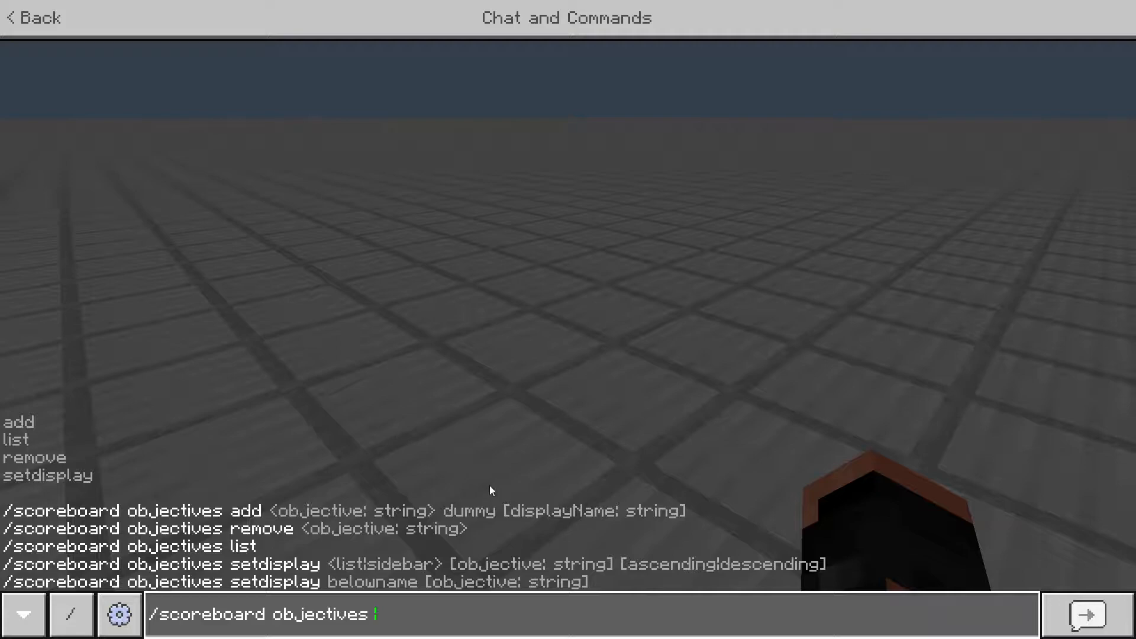
{"action": "type", "text": "add"}
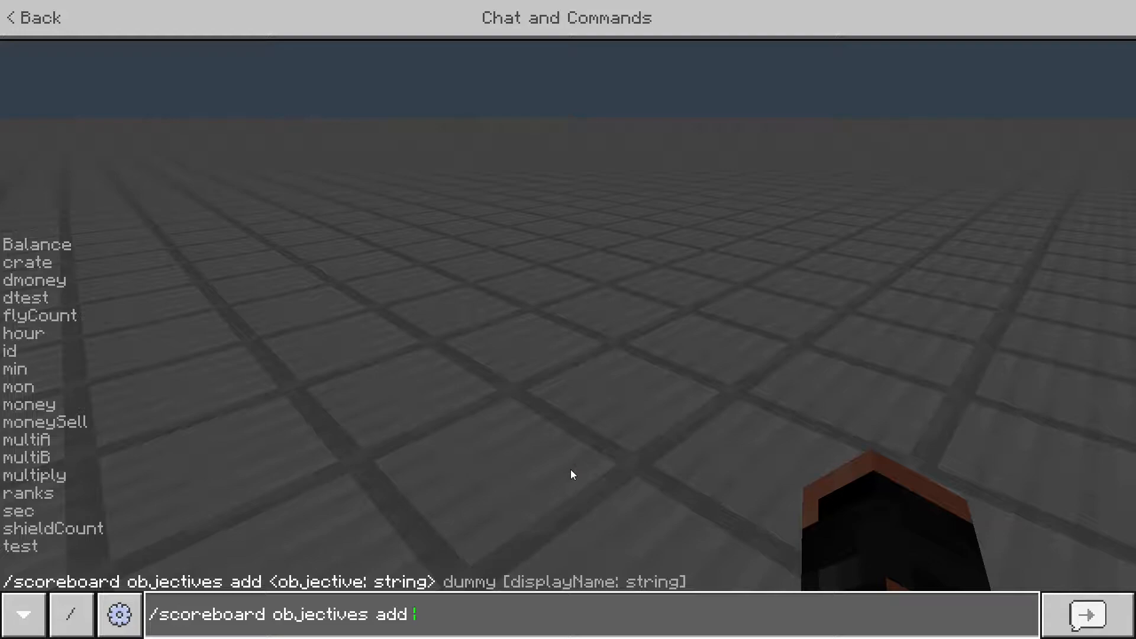
{"action": "type", "text": "\""}
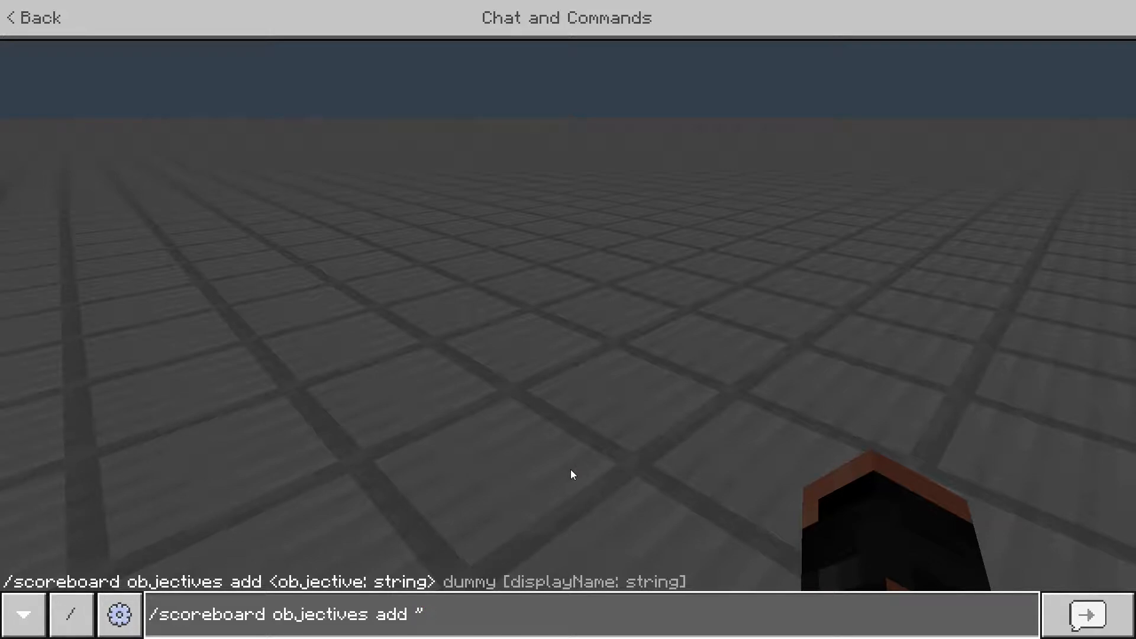
{"action": "type", "text": "§"}
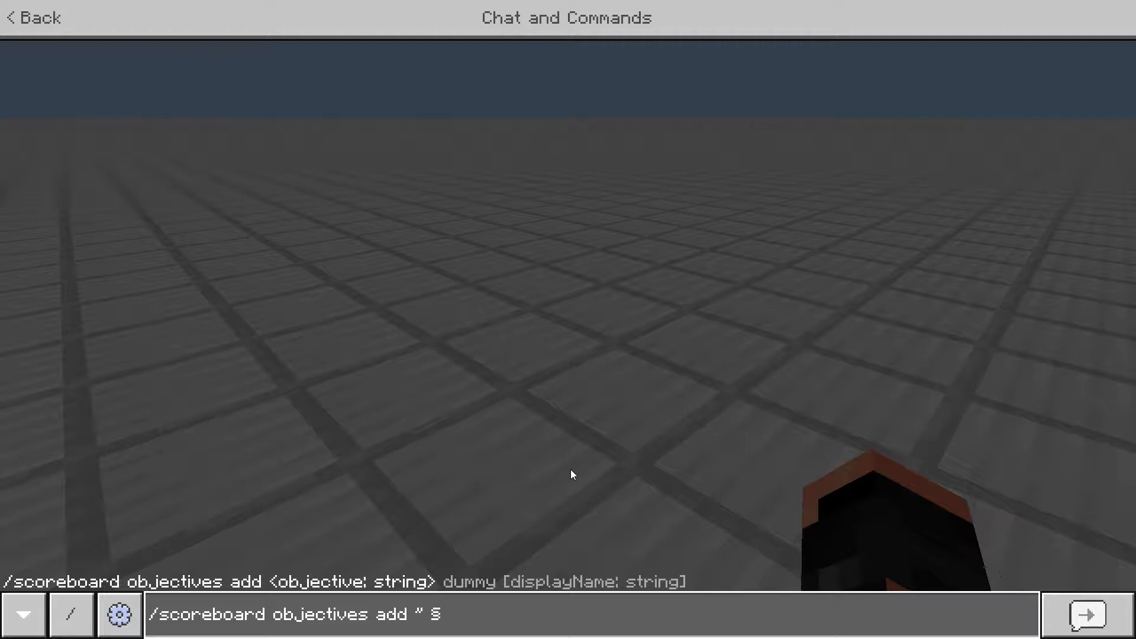
{"action": "type", "text": "3"}
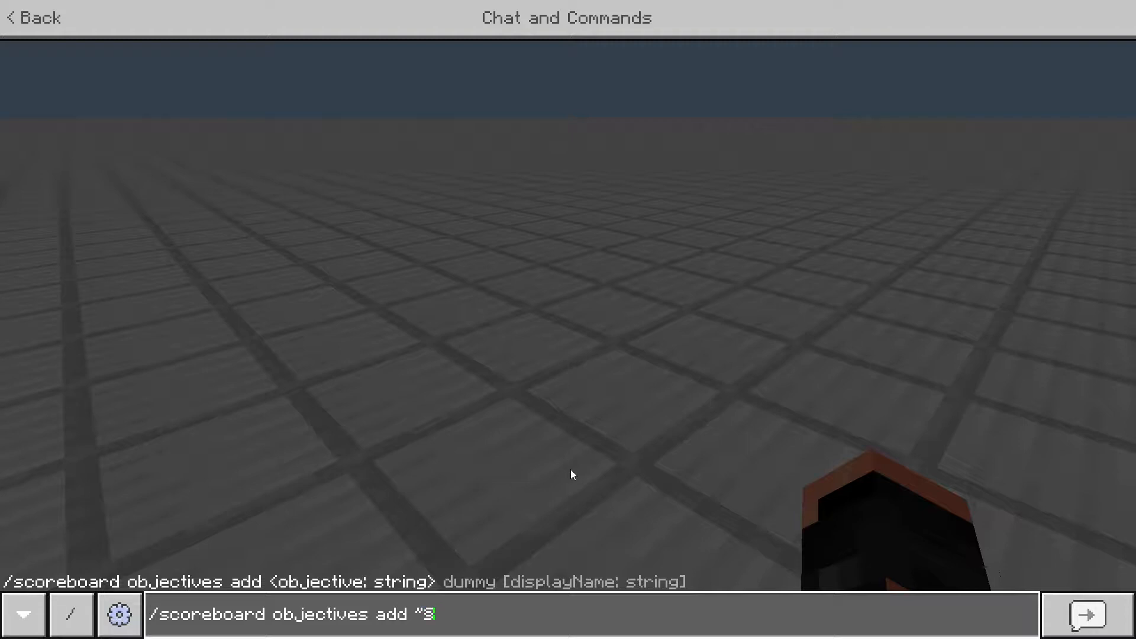
{"action": "type", "text": "d"}
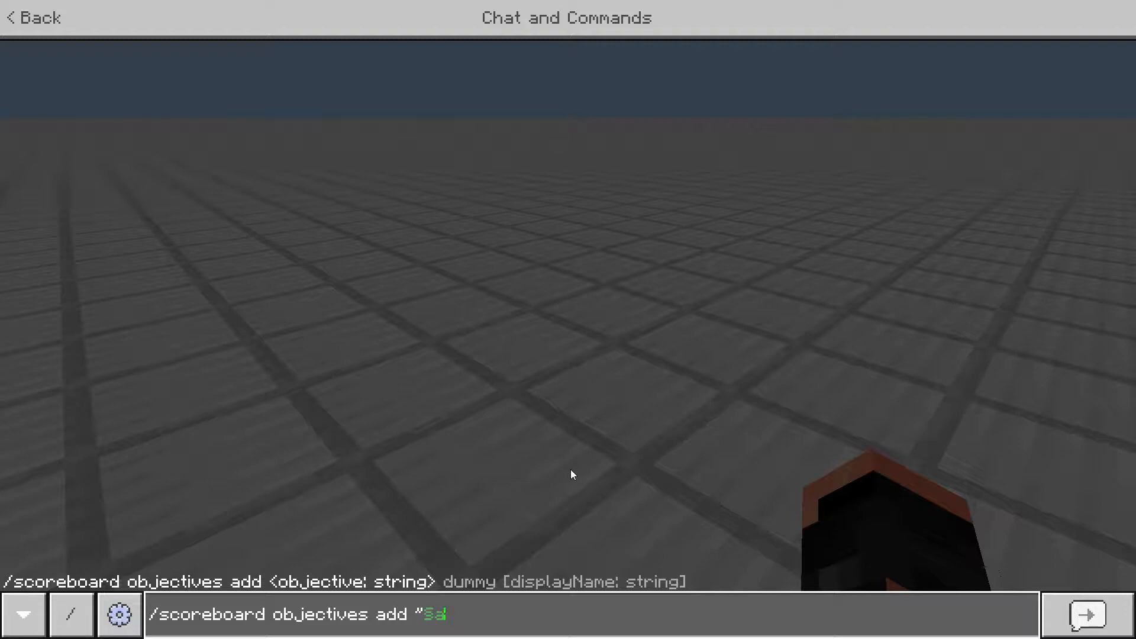
{"action": "type", "text": "aT3"}
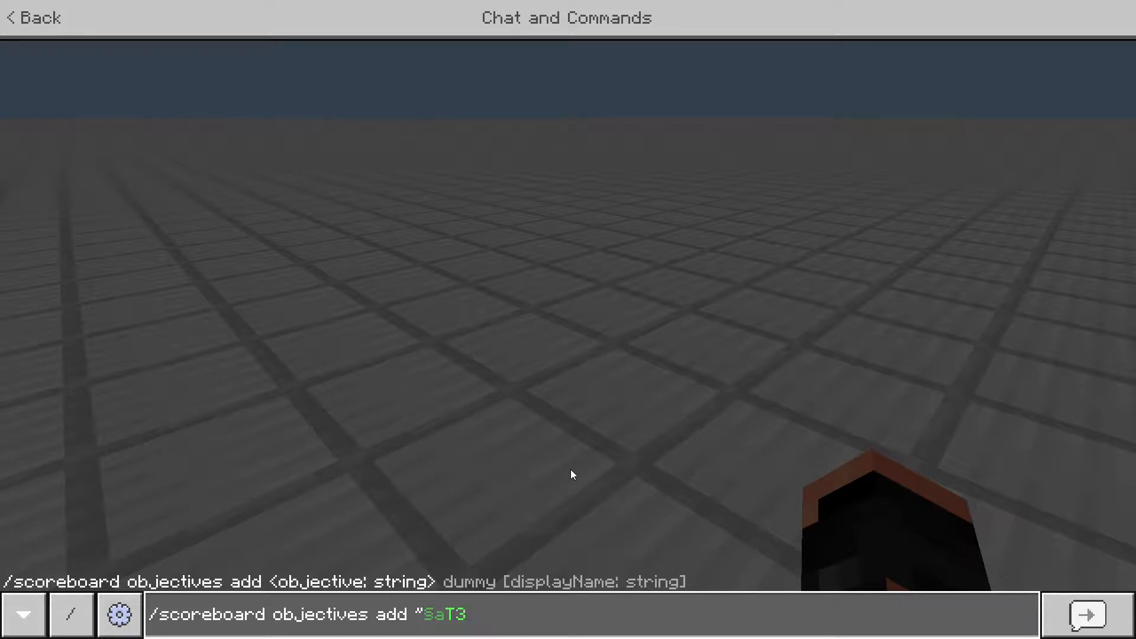
{"action": "type", "text": "est\""}
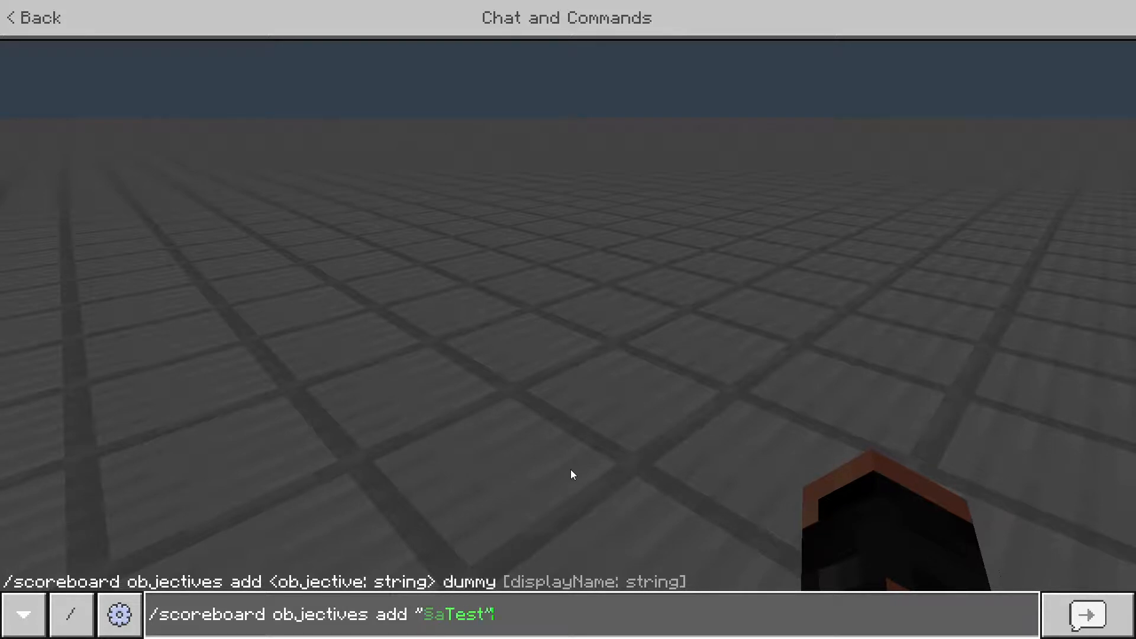
{"action": "type", "text": "dummy"}
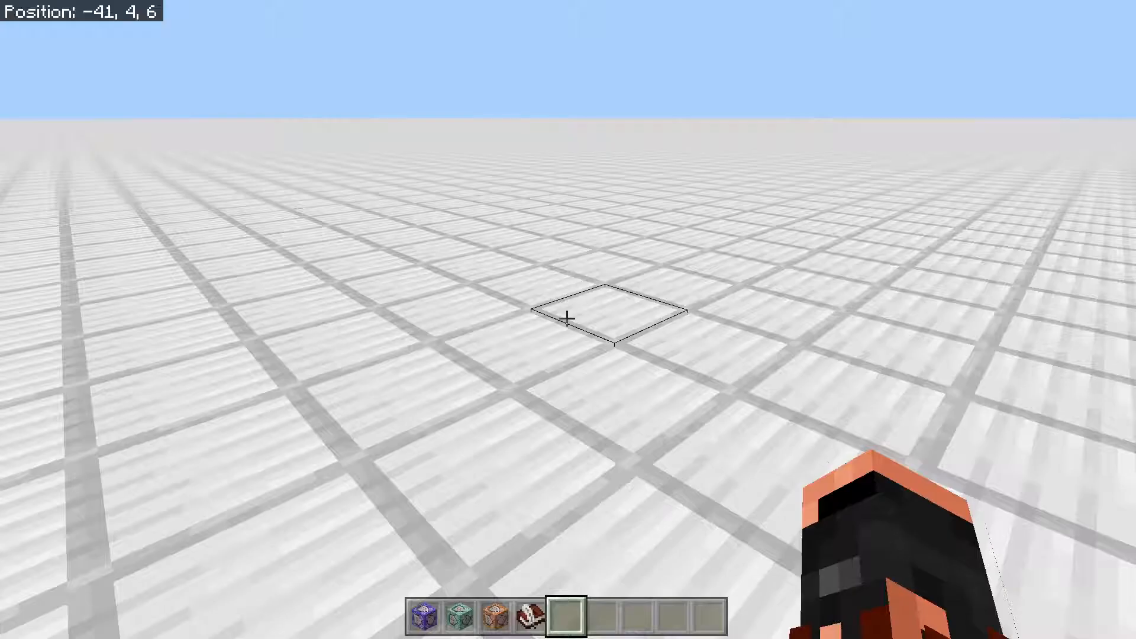
Step: Begin /scoreboard objectives setdisplay in chat, showing belowname, list and sidebar suggestions
{"action": "key", "text": "t"}
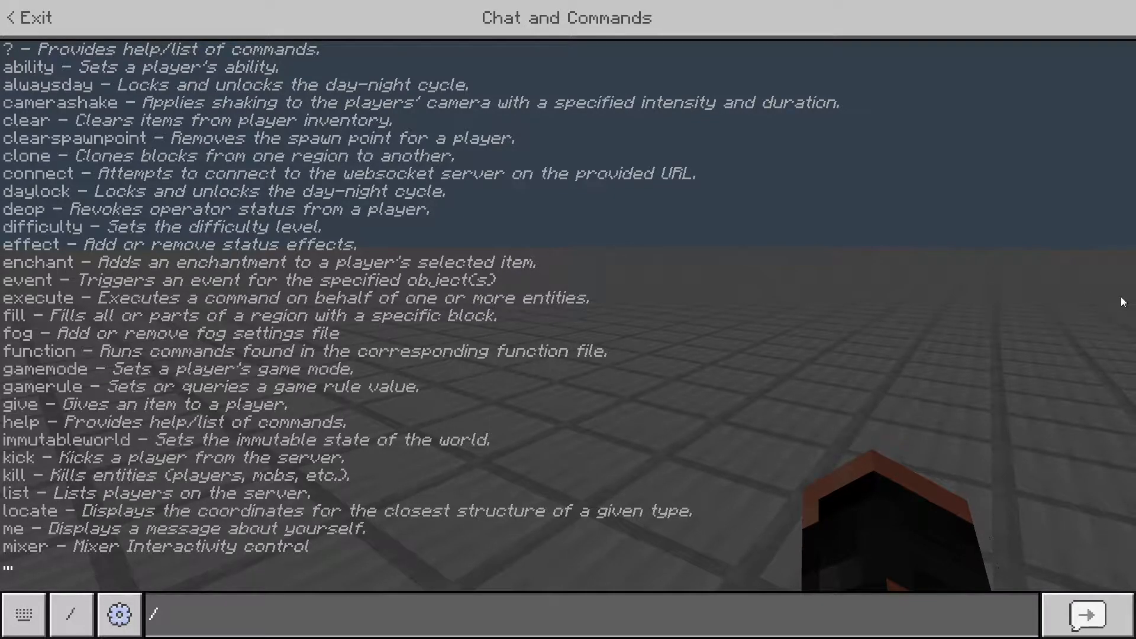
{"action": "type", "text": "scoreboard objectives setdisplay"}
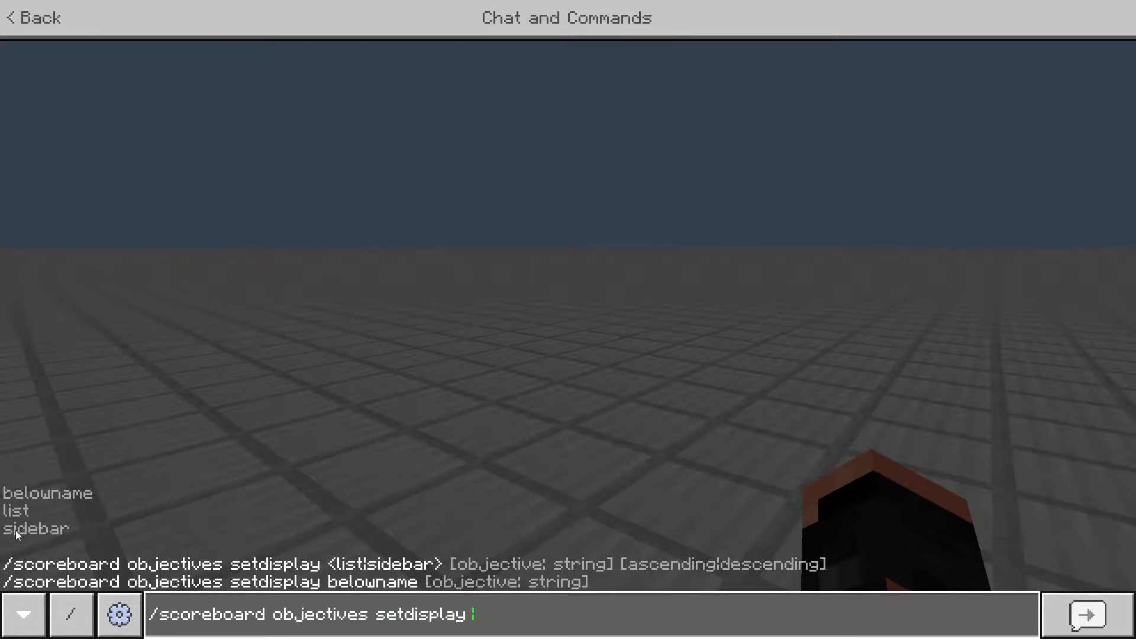
{"action": "mouse_move", "coordinate": [284, 518]}
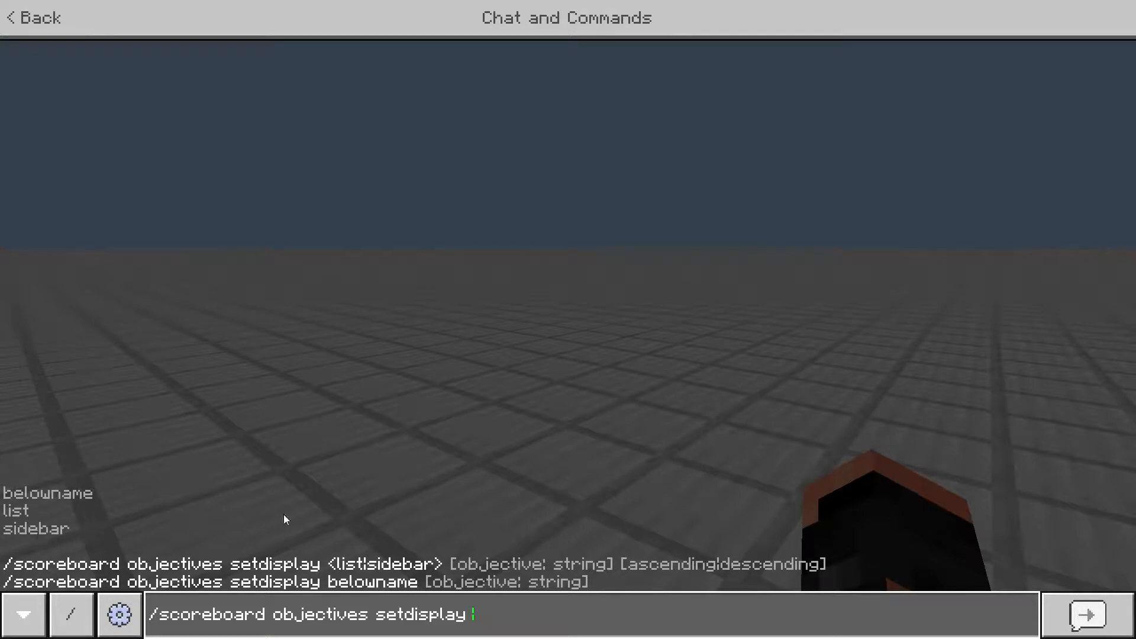
{"action": "key", "text": "Backspace"}
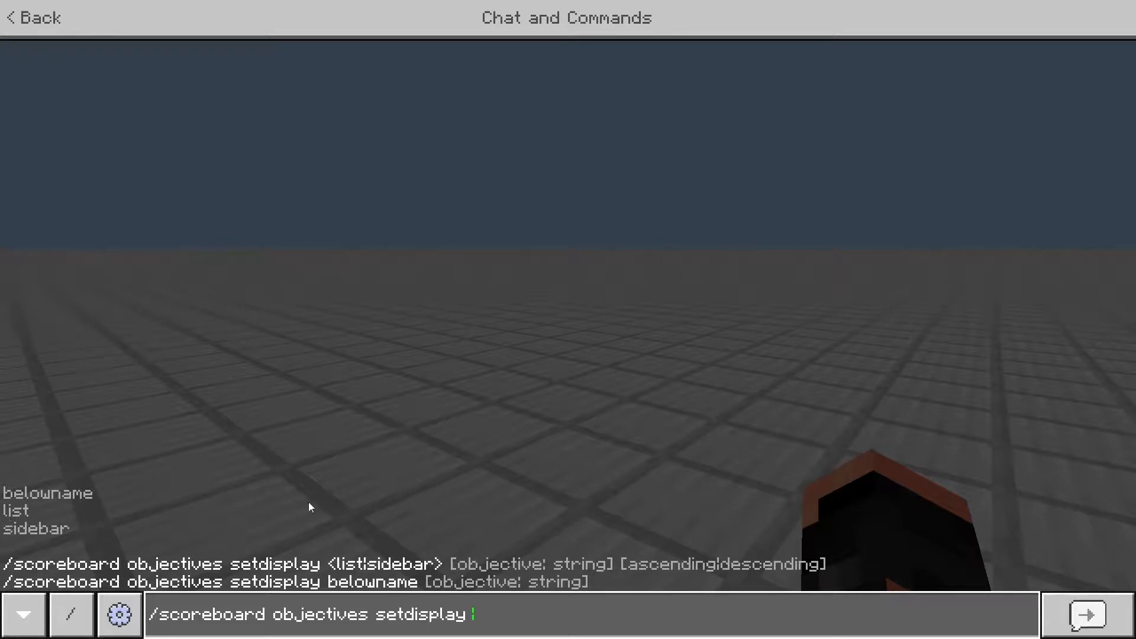
{"action": "left_click", "coordinate": [33, 17]}
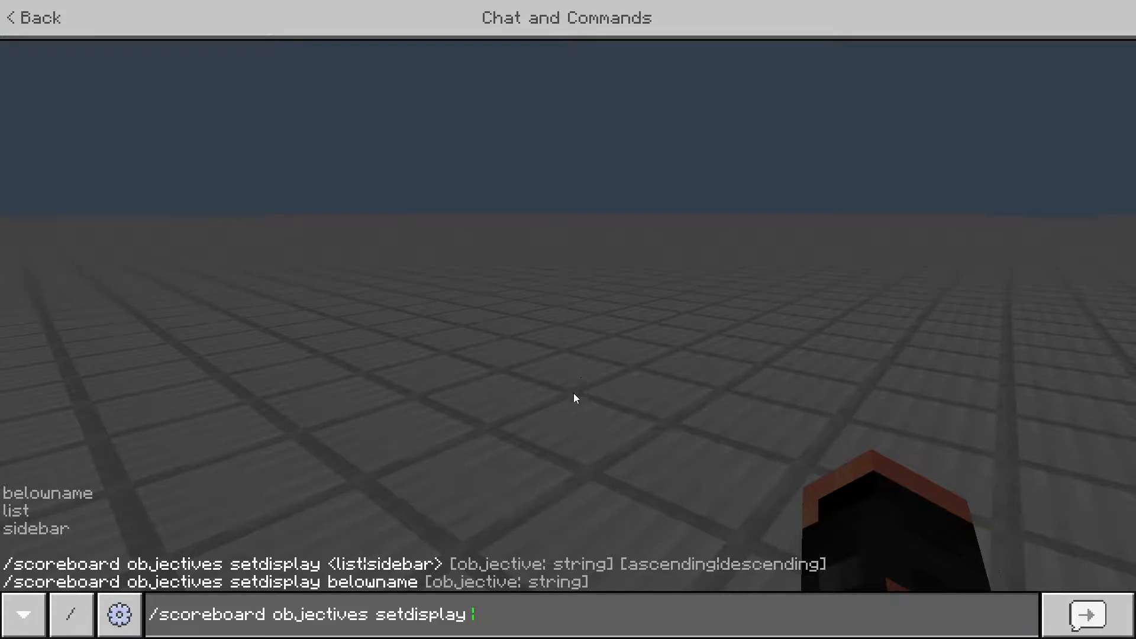
{"action": "mouse_move", "coordinate": [3, 495]}
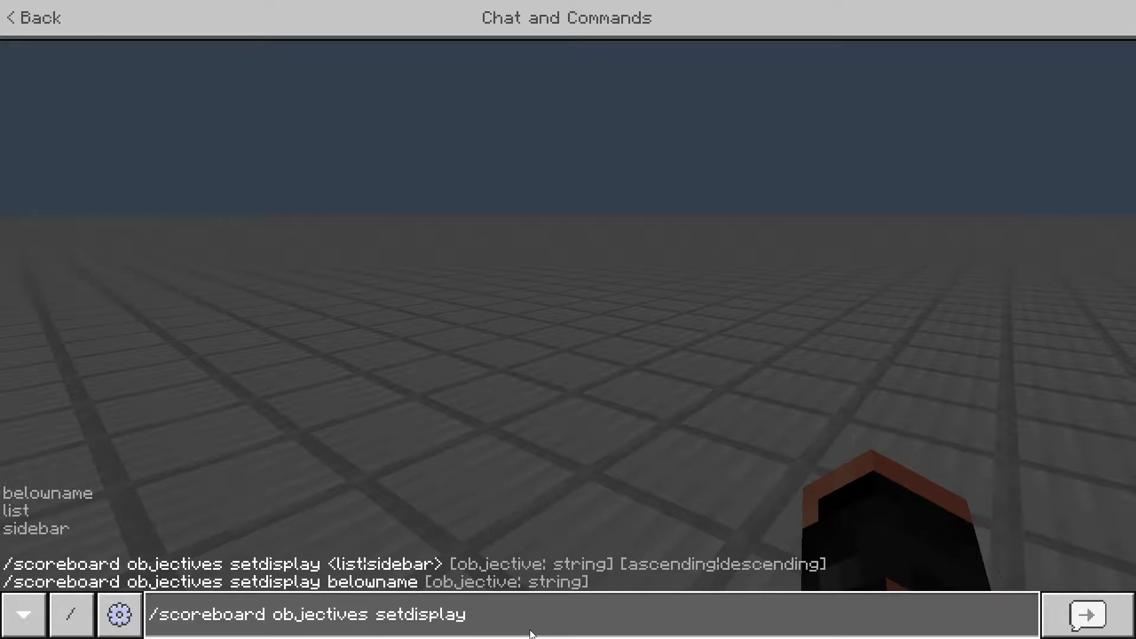
Step: Finish the command as setdisplay sidebar "§aTest" so the Test objective shows on the sidebar
{"action": "type", "text": "sidebar"}
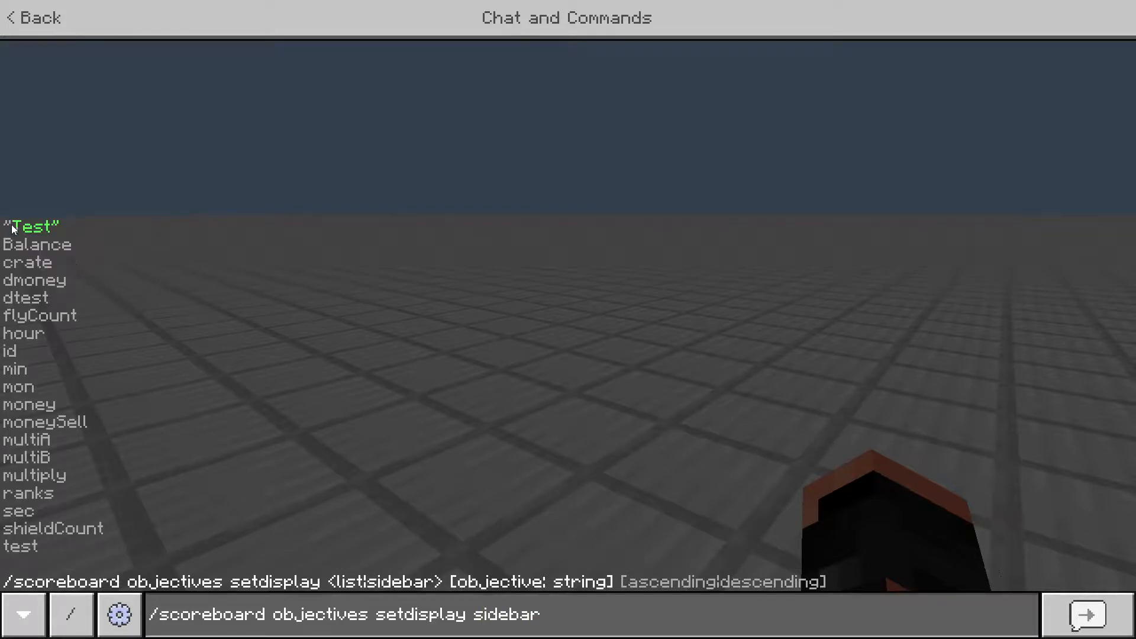
{"action": "mouse_move", "coordinate": [303, 308]}
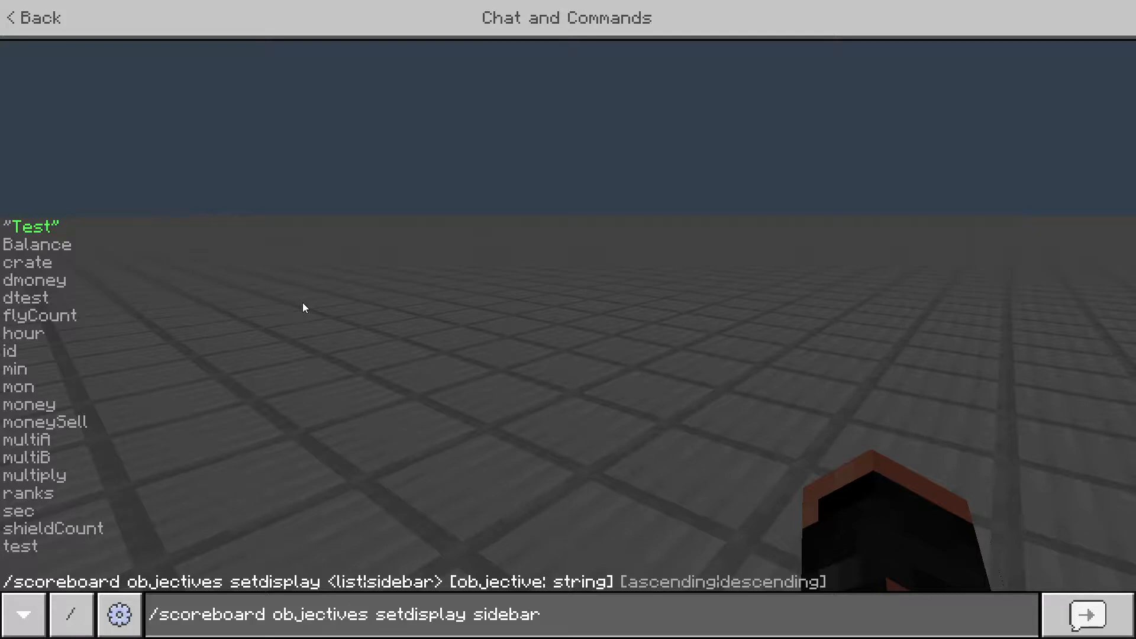
{"action": "type", "text": "\""}
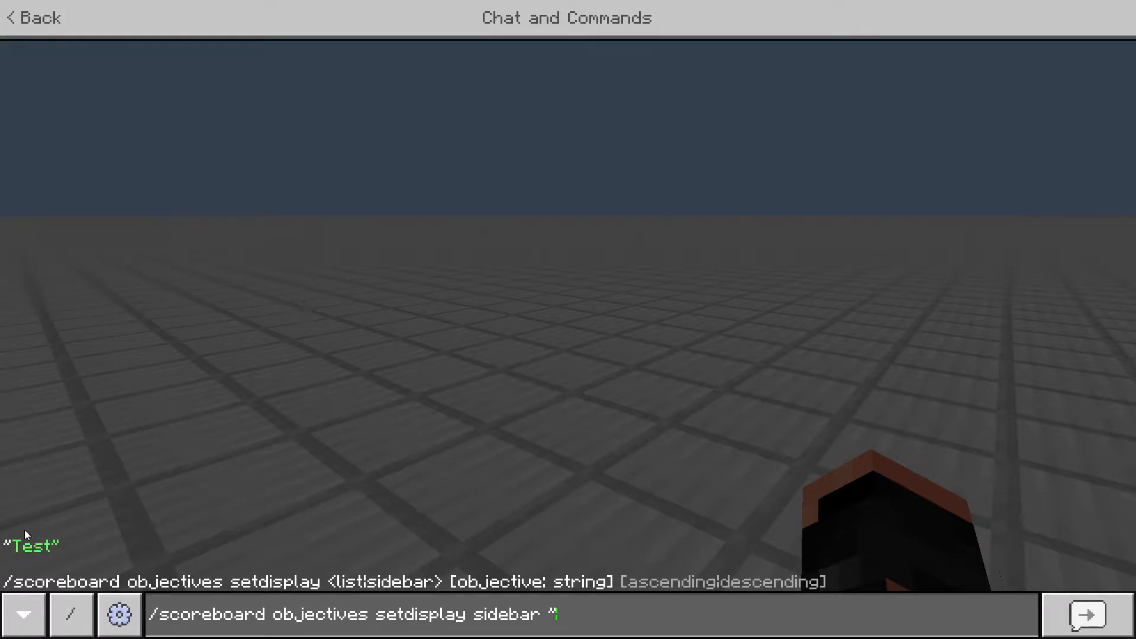
{"action": "mouse_move", "coordinate": [55, 560]}
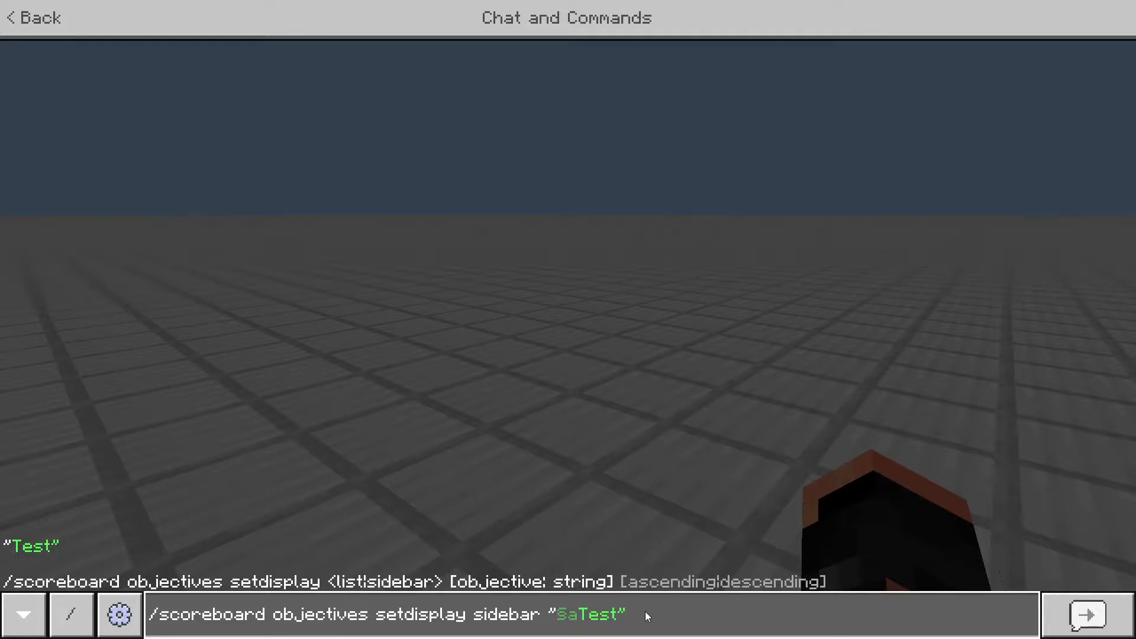
{"action": "type", "text": "1"}
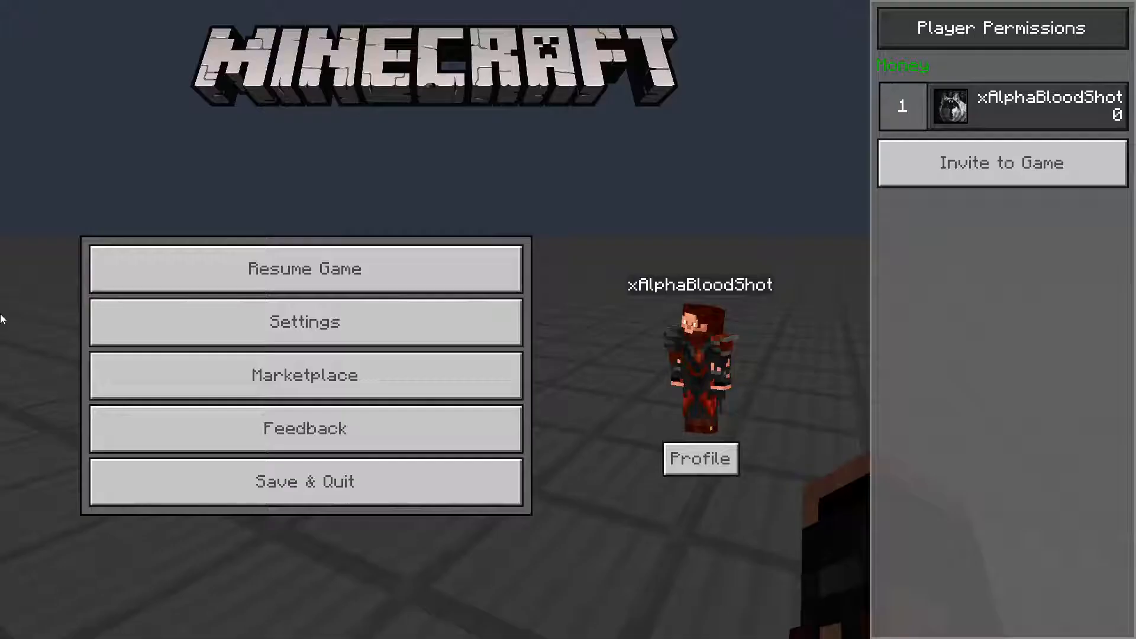
Step: Send /scoreboard objectives add display dummy §bHello World, which returns a syntax error
{"action": "left_click", "coordinate": [304, 269]}
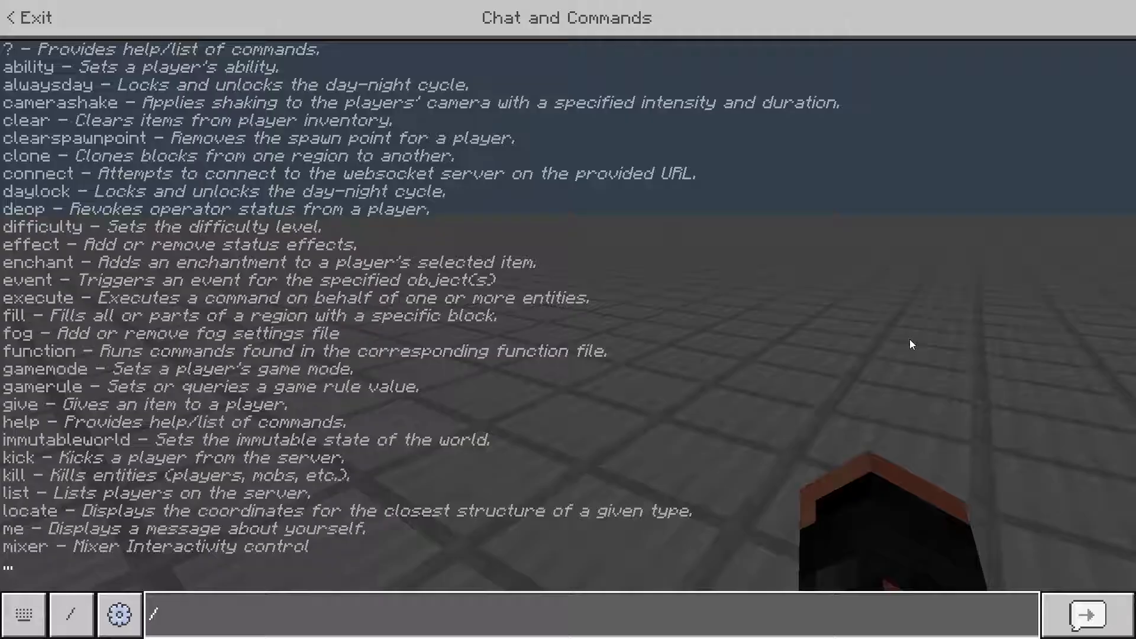
{"action": "type", "text": "scoreboard objectives ad"}
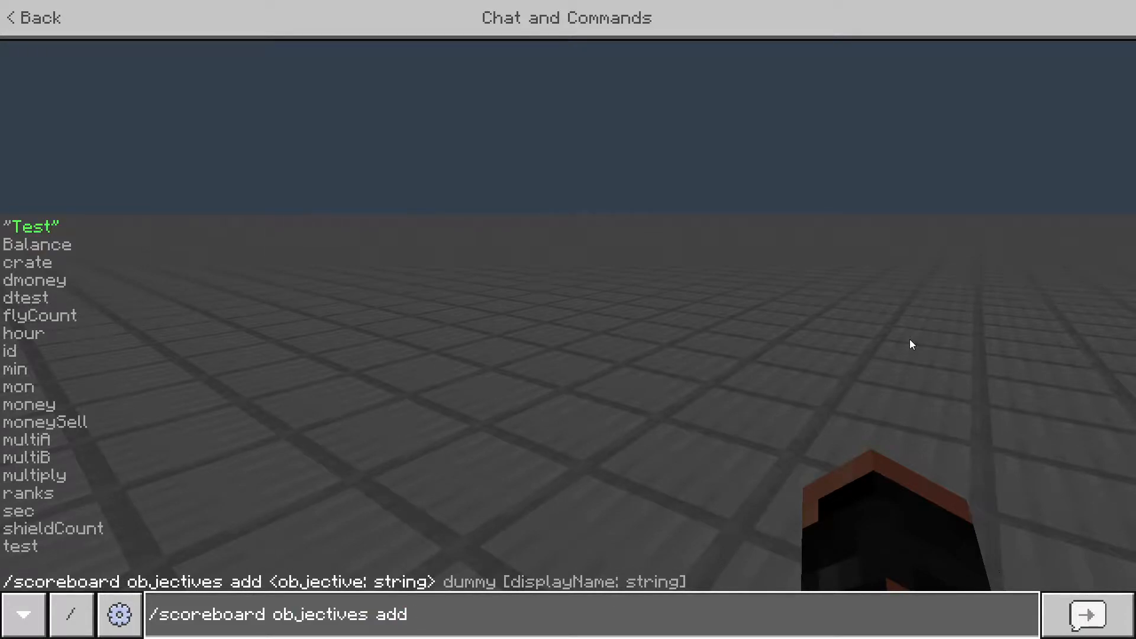
{"action": "type", "text": "display"}
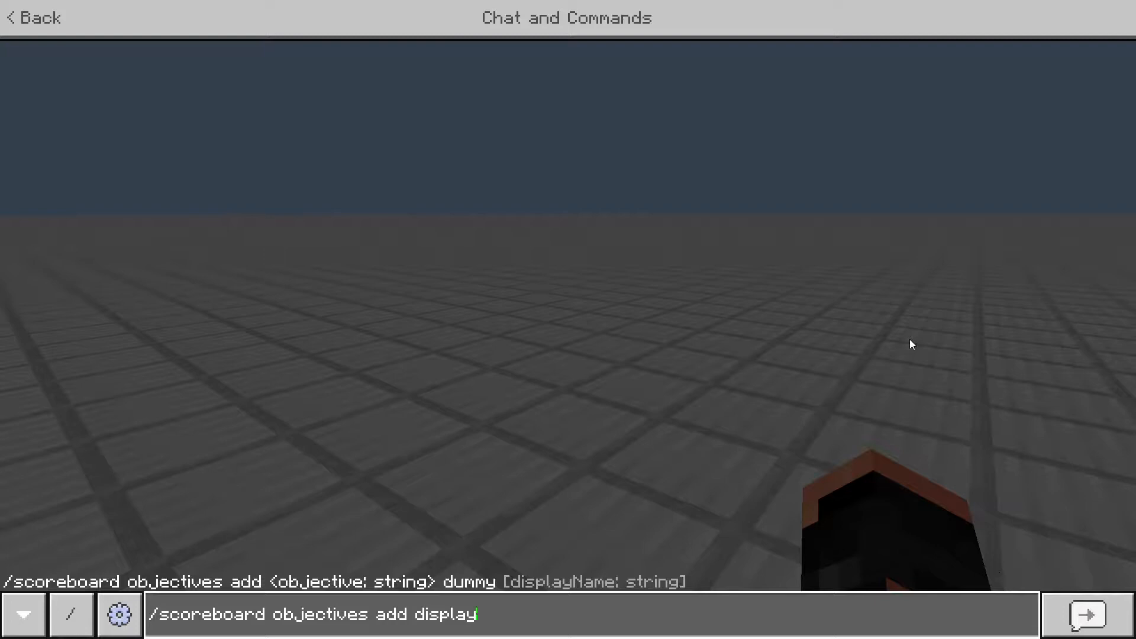
{"action": "type", "text": "dummy"}
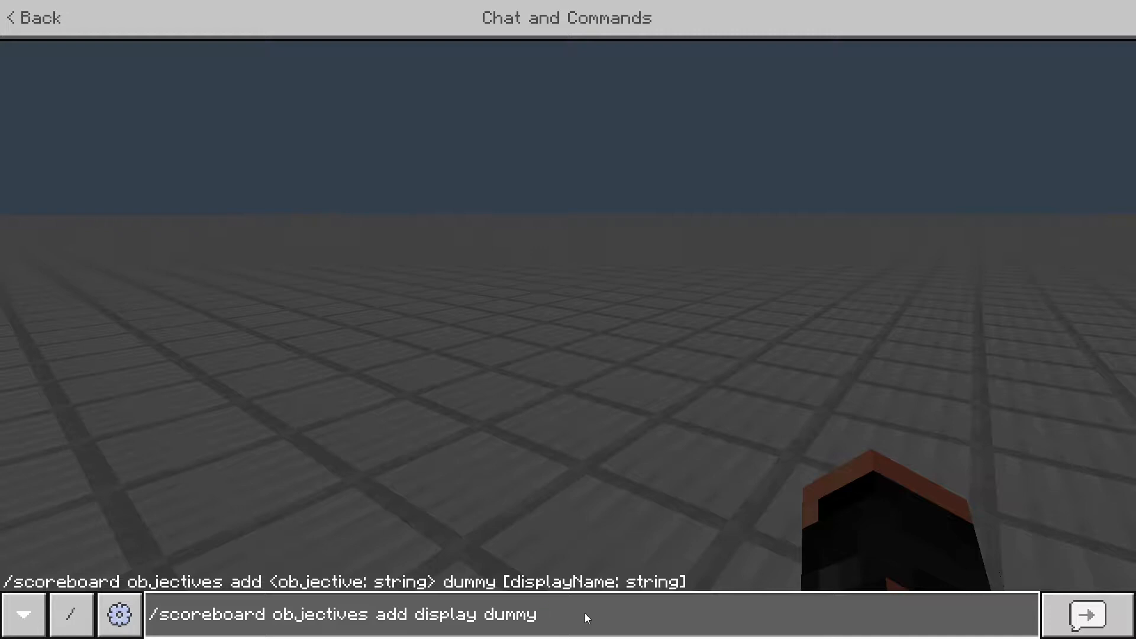
{"action": "type", "text": "§"}
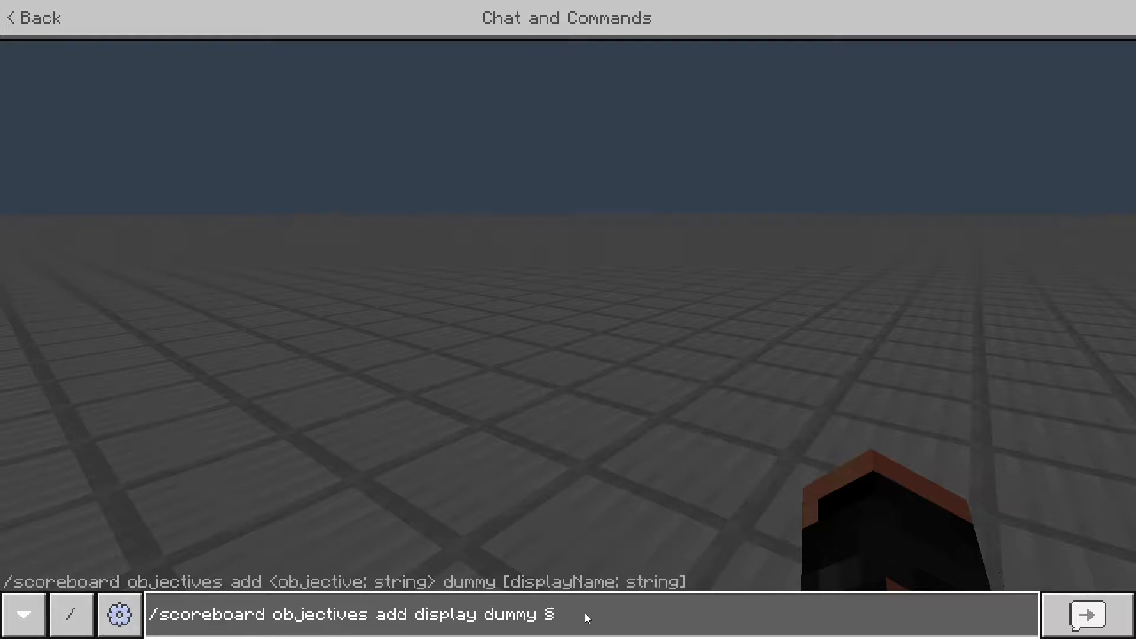
{"action": "type", "text": "t"}
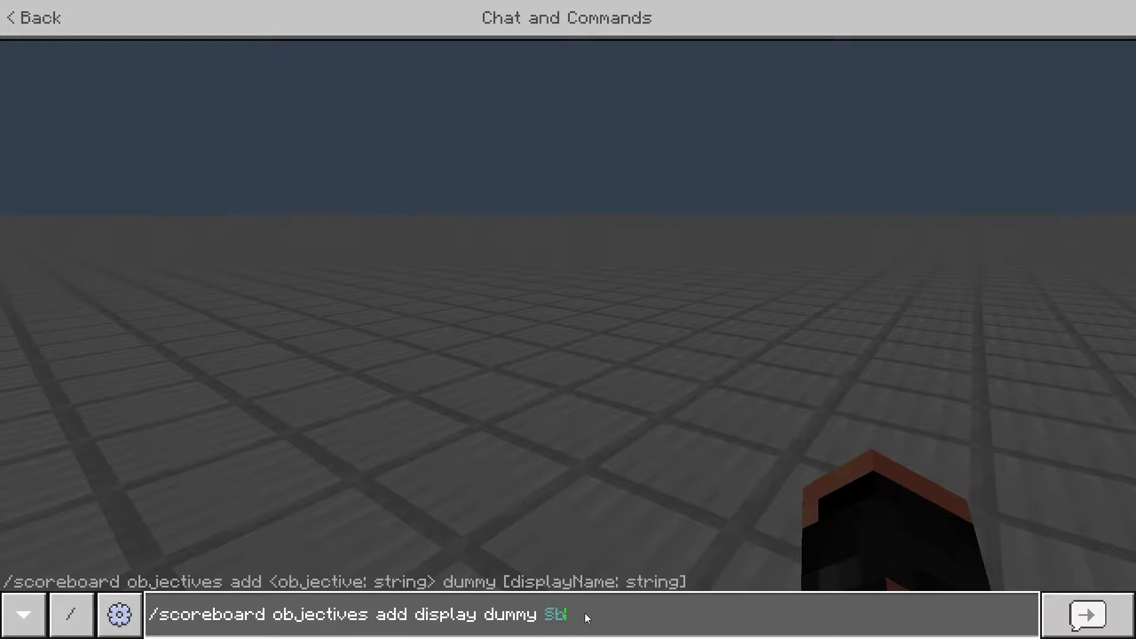
{"action": "type", "text": "Hello W"}
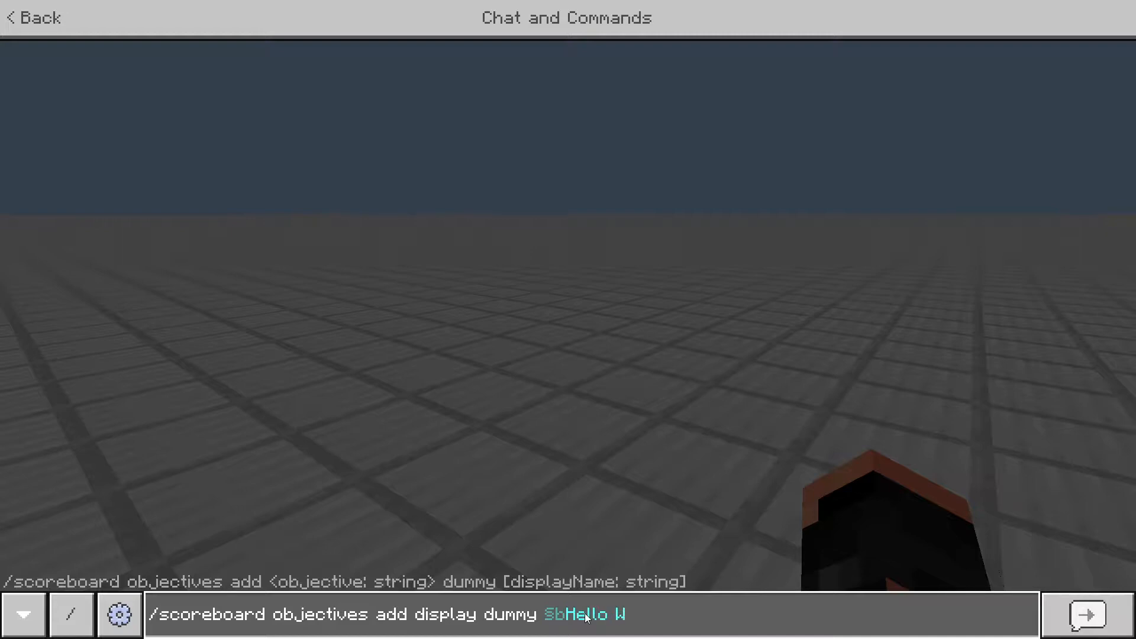
{"action": "type", "text": "orld"}
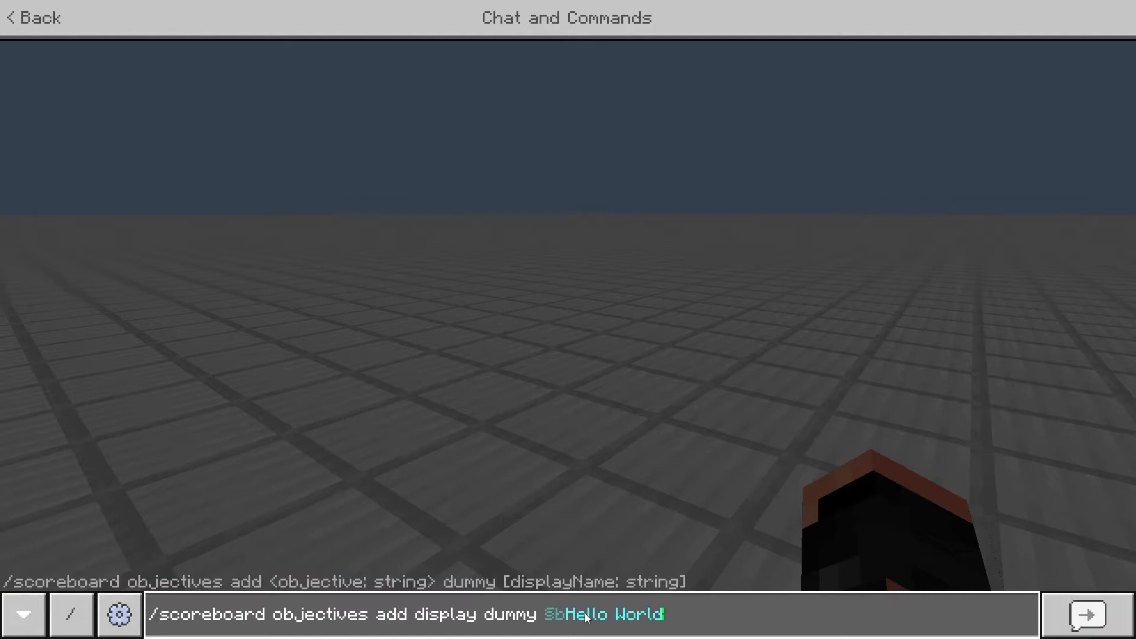
{"action": "type", "text": "\""}
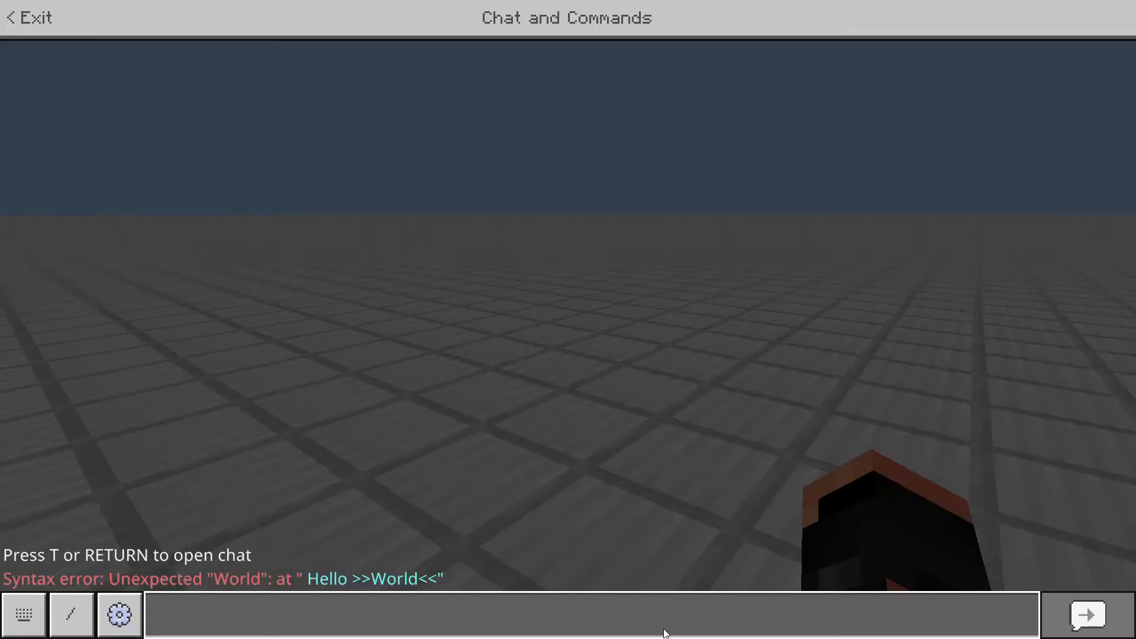
Step: Type setdisplay sidebar display, then retype the add command with "§bHello World" in quotes
{"action": "type", "text": "/scoreboard objectives setdisplay sidebar"}
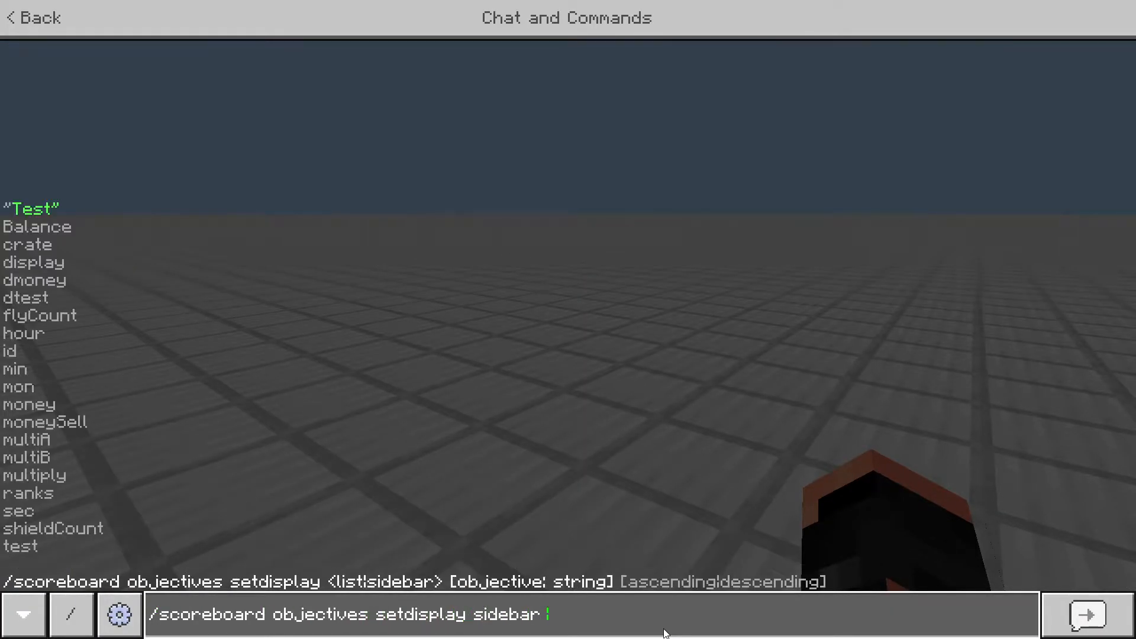
{"action": "key", "text": "Backspace"}
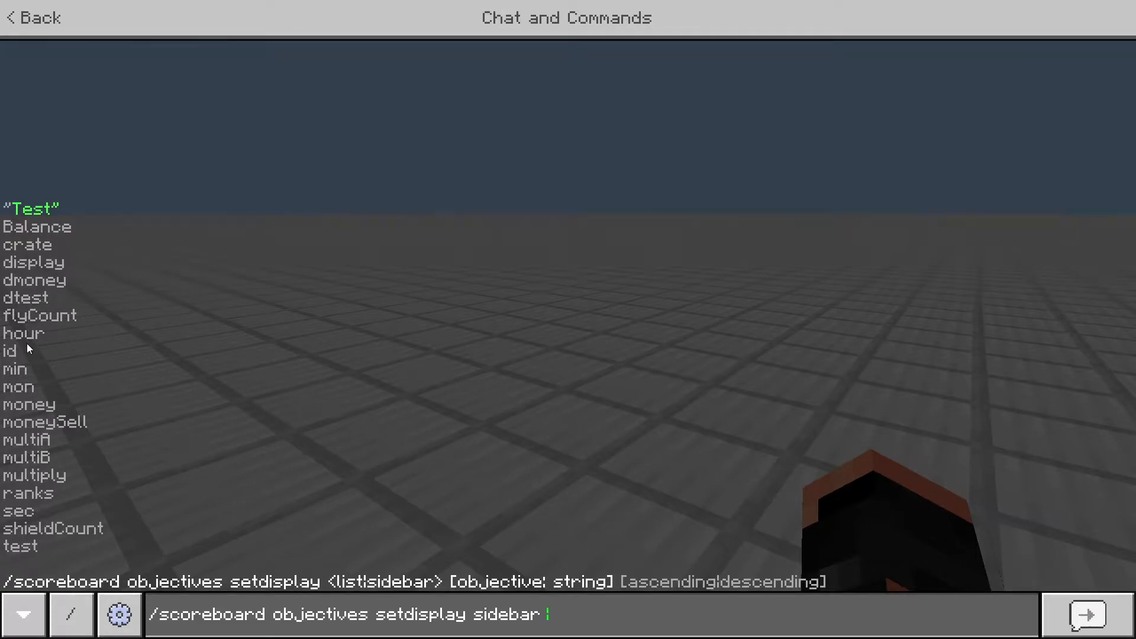
{"action": "mouse_move", "coordinate": [3, 270]}
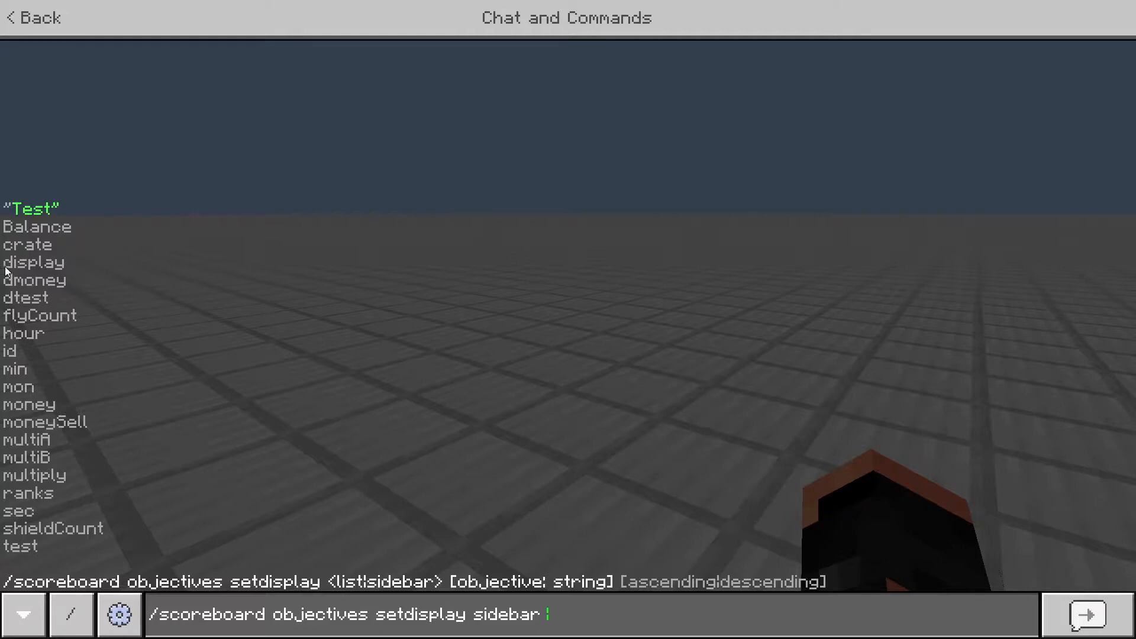
{"action": "type", "text": "display"}
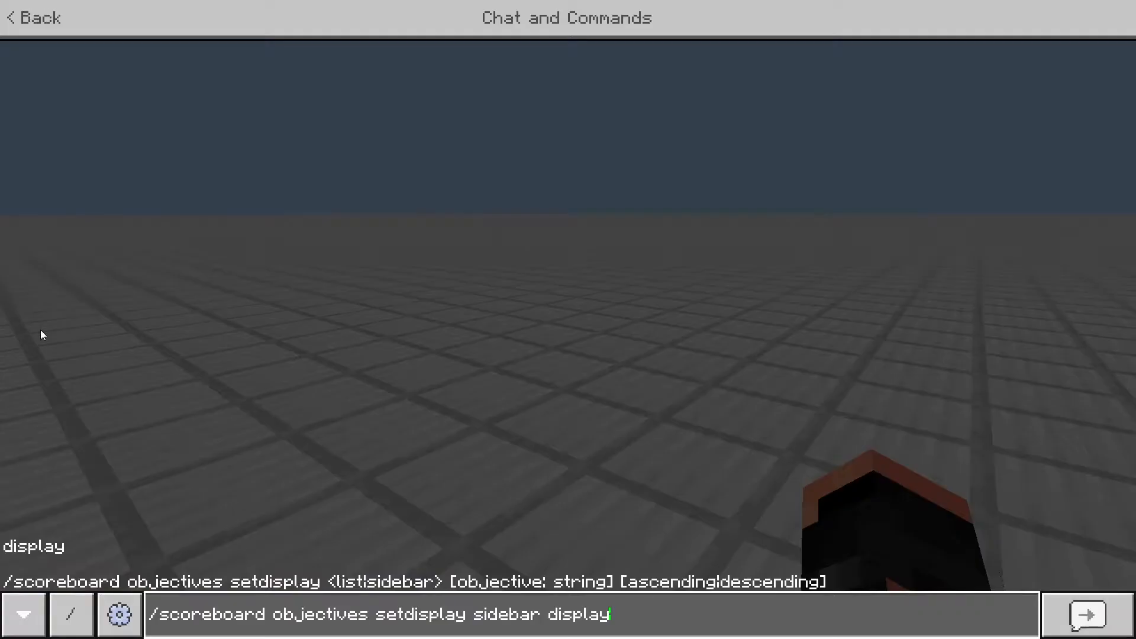
{"action": "type", "text": "/scoreboard objectives add display dummy \"SbHello World\""}
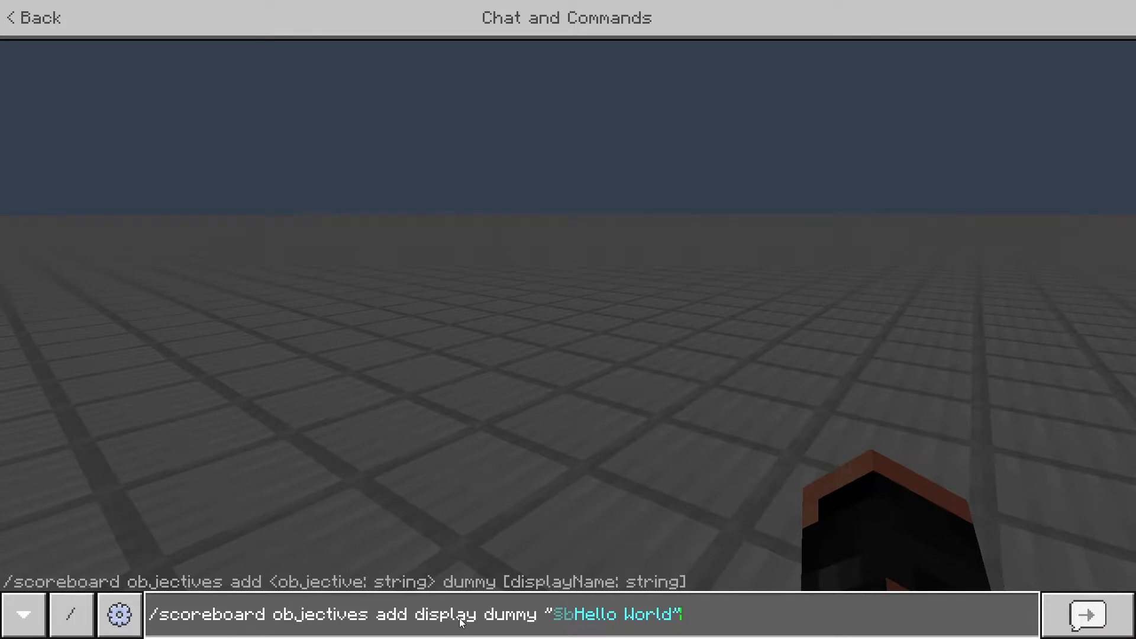
{"action": "mouse_move", "coordinate": [420, 530]}
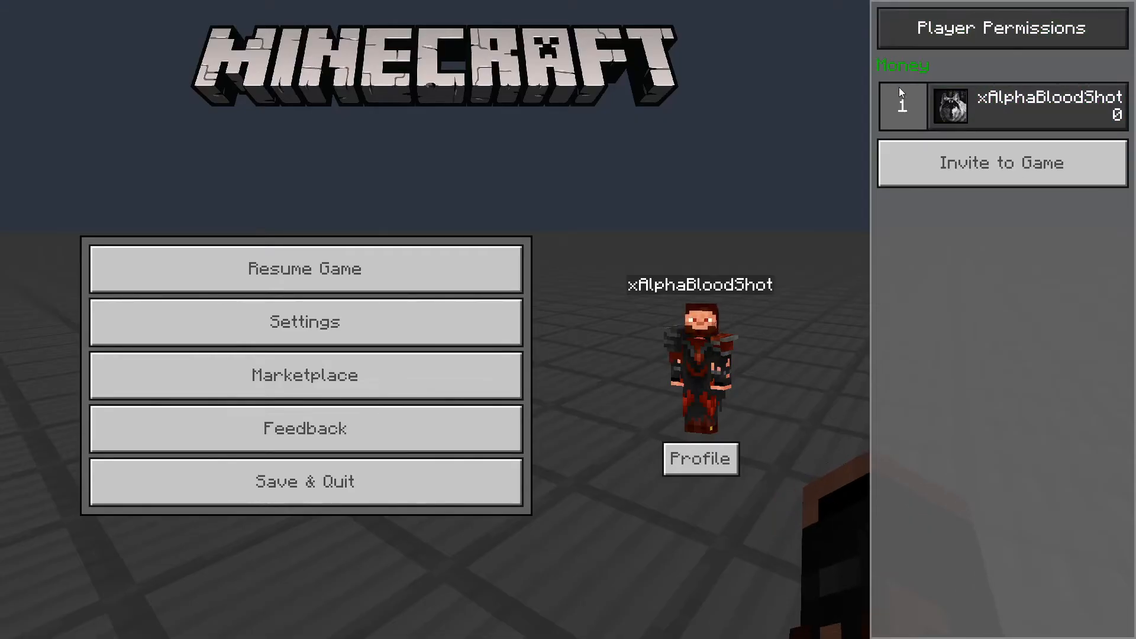
Step: Resume the game and run /scoreboard players add @s display 0 to list yourself on the Hello World sidebar
{"action": "left_click", "coordinate": [304, 268]}
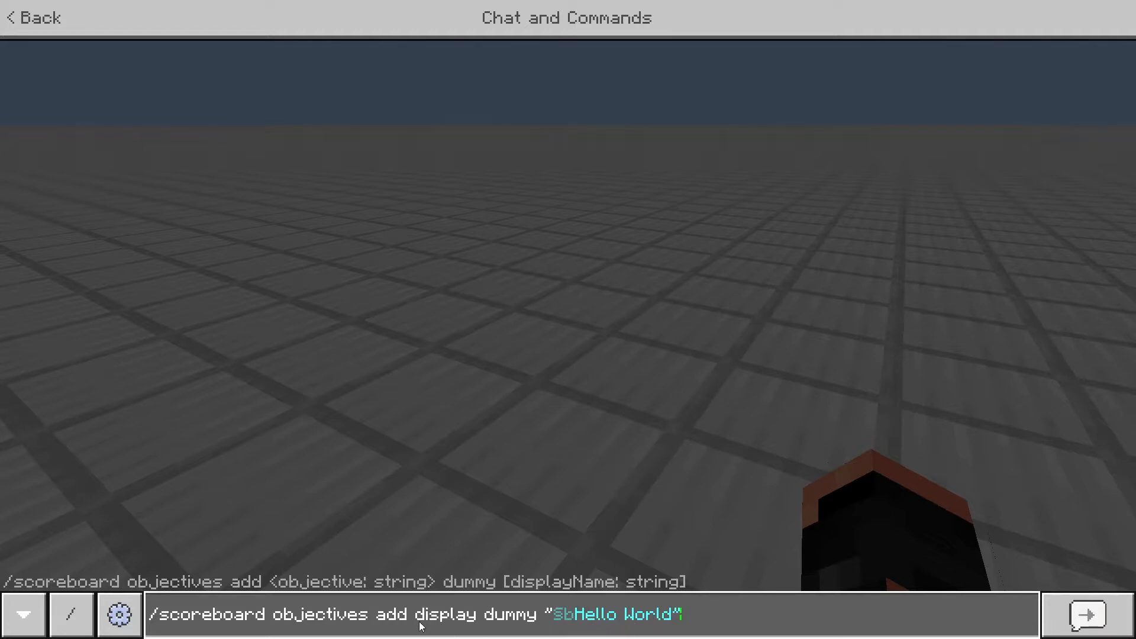
{"action": "mouse_move", "coordinate": [448, 628]}
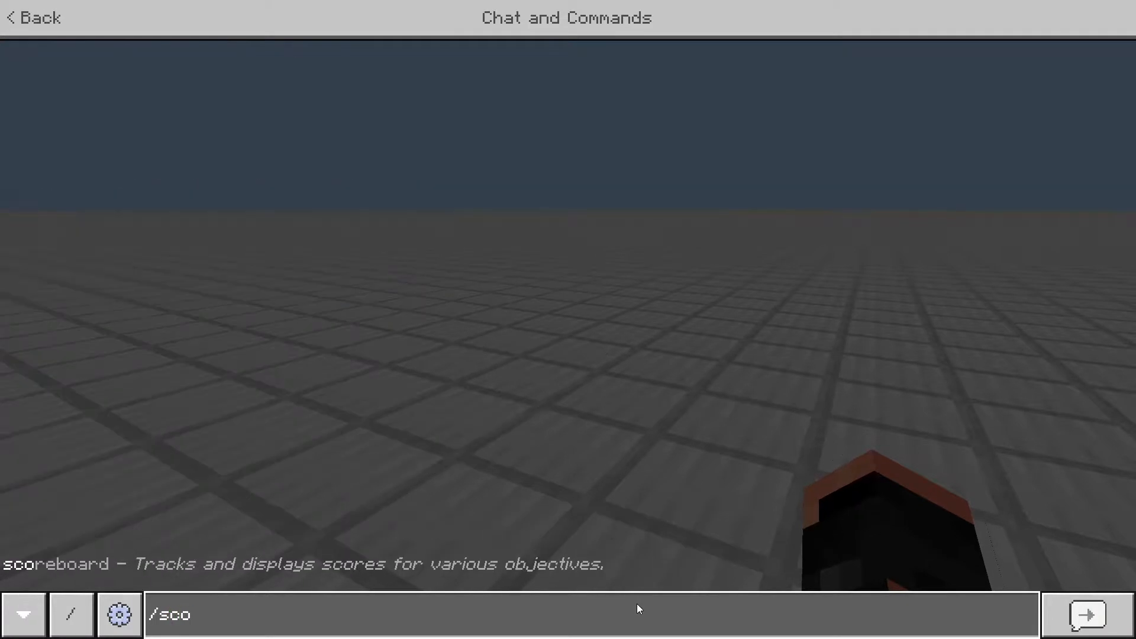
{"action": "type", "text": "reboard players"}
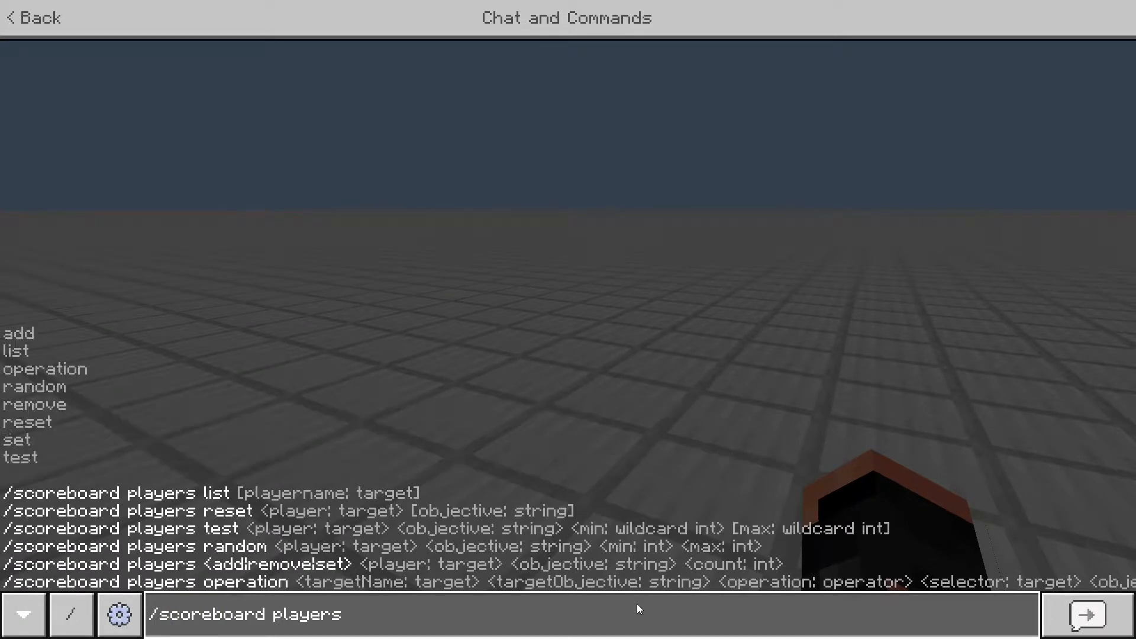
{"action": "type", "text": "a"}
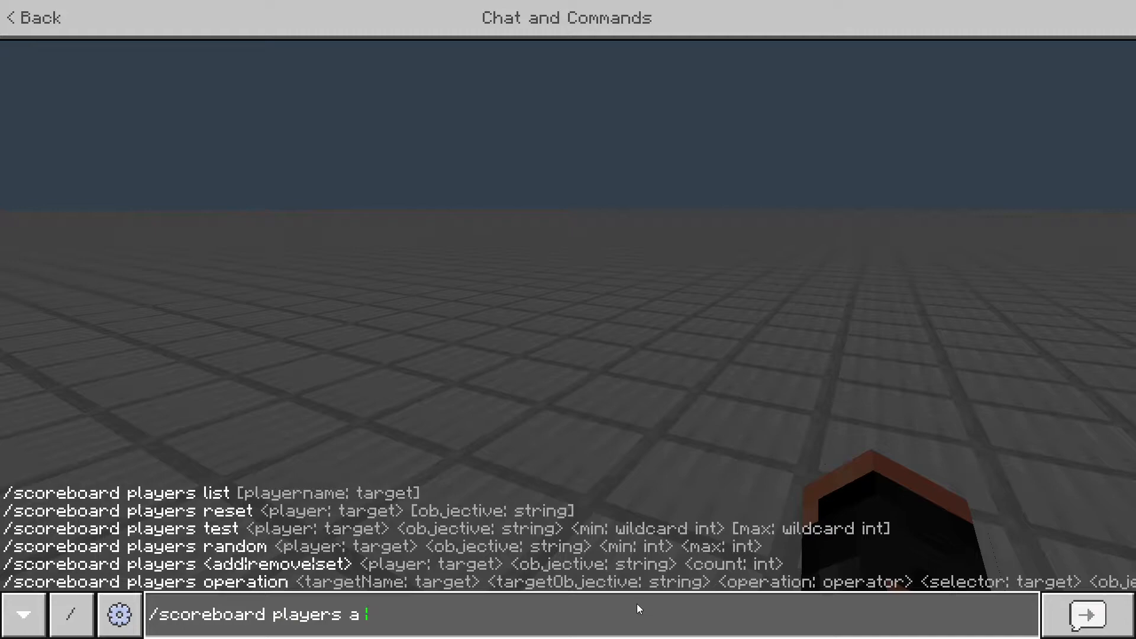
{"action": "type", "text": "dd"}
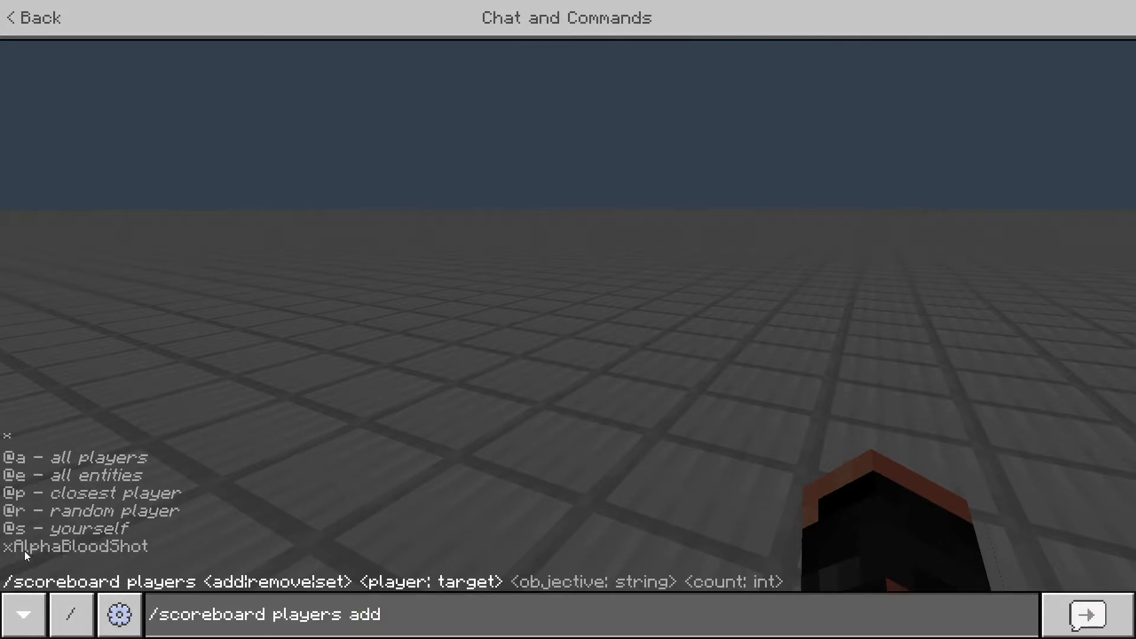
{"action": "type", "text": "x"}
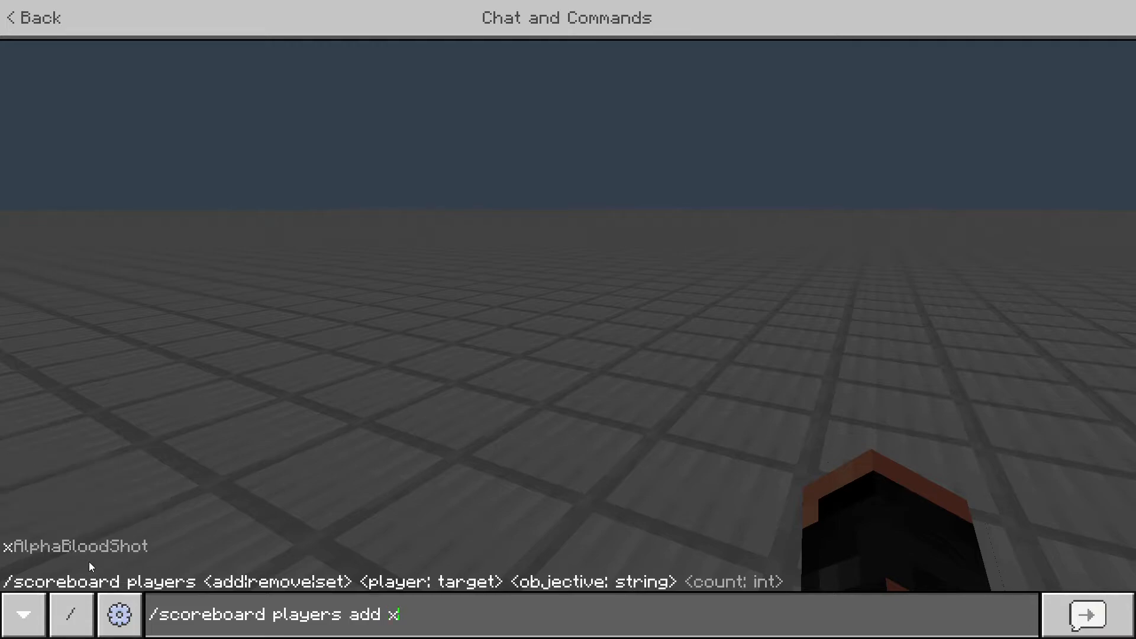
{"action": "type", "text": "AlphaBlo"}
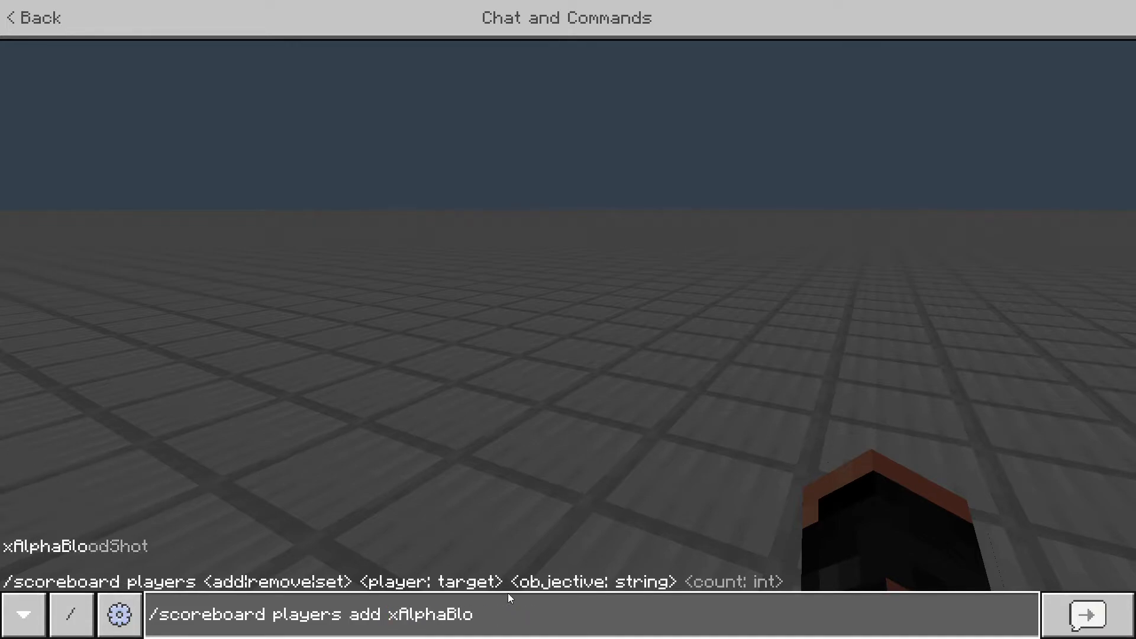
{"action": "key", "text": "Backspace"}
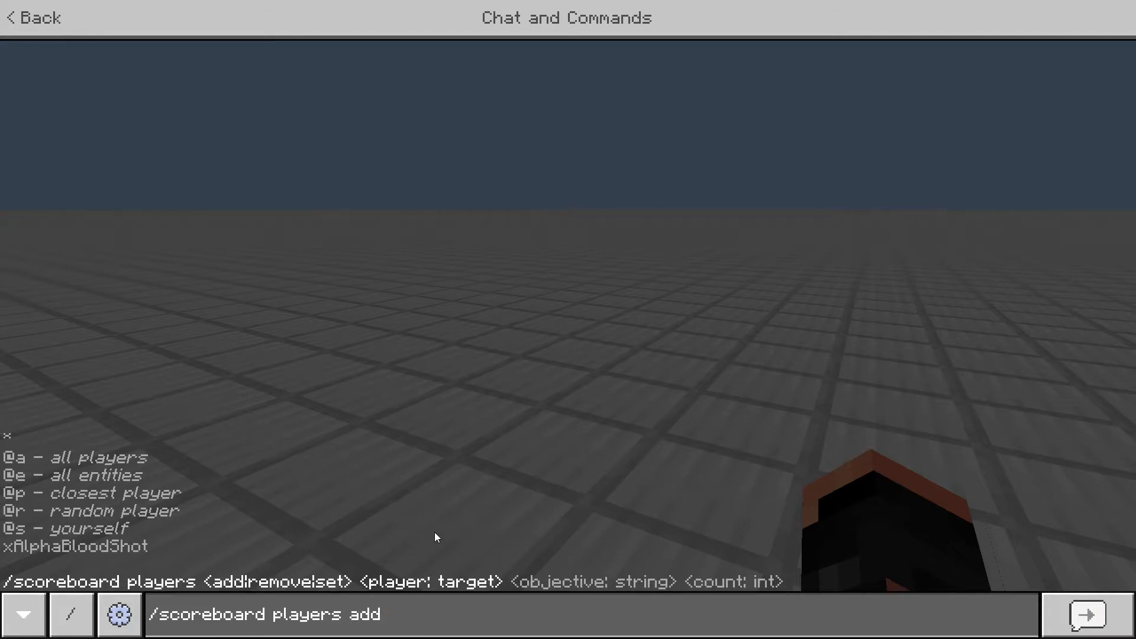
{"action": "type", "text": "@s display"}
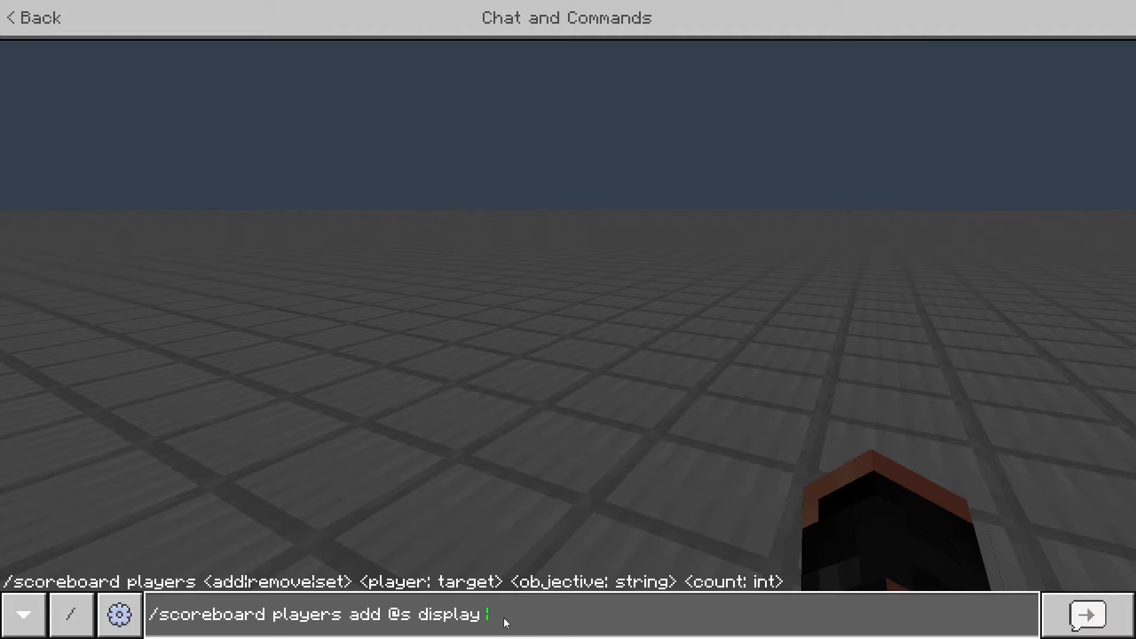
{"action": "mouse_move", "coordinate": [478, 545]}
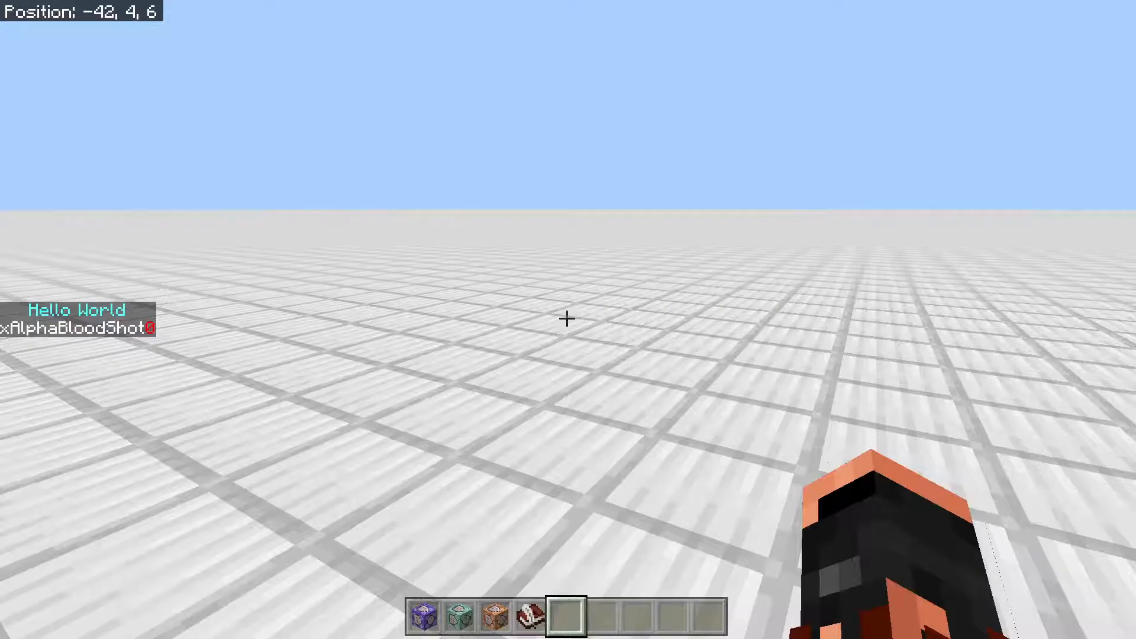
{"action": "key", "text": "t"}
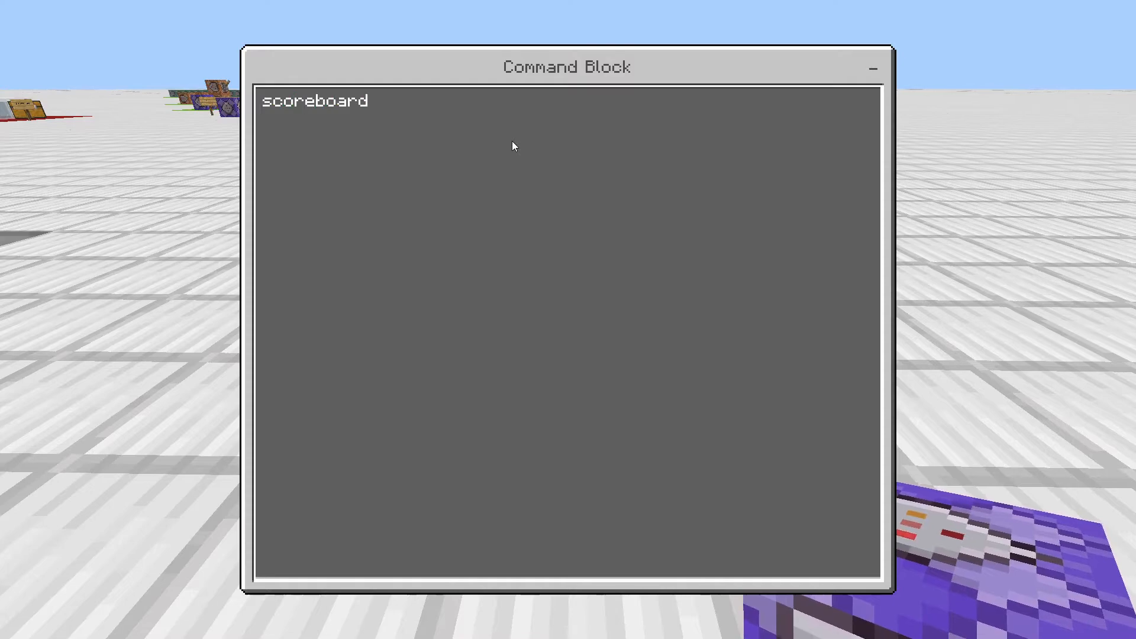
Step: Enter scoreboard players add @a display in a command block set to Repeat and Always Active
{"action": "type", "text": "players operation"}
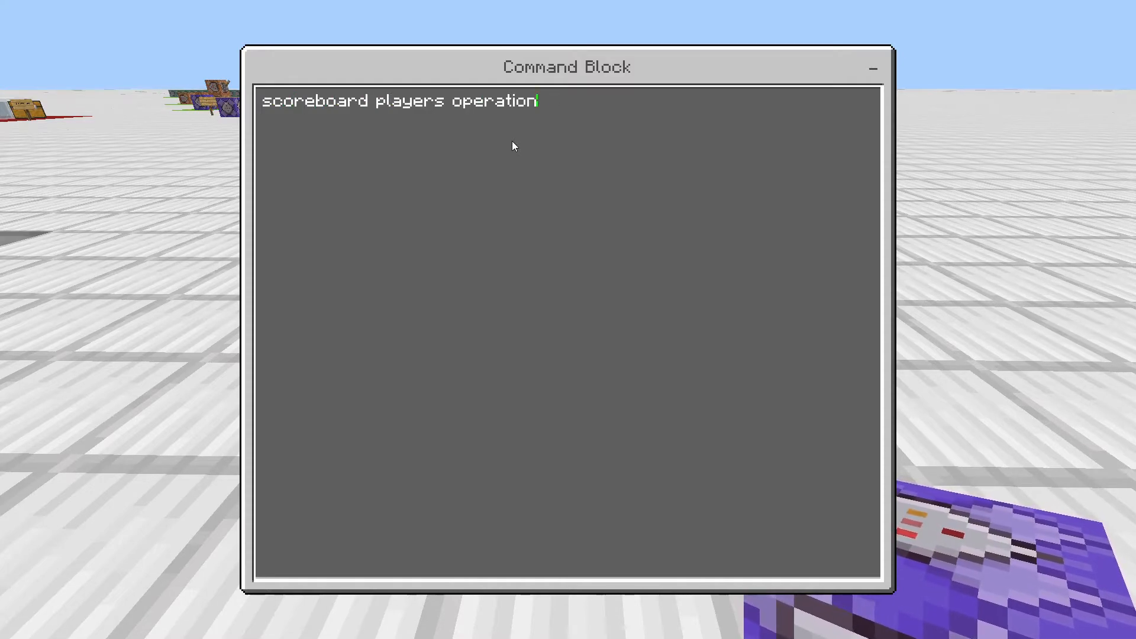
{"action": "type", "text": "add @"}
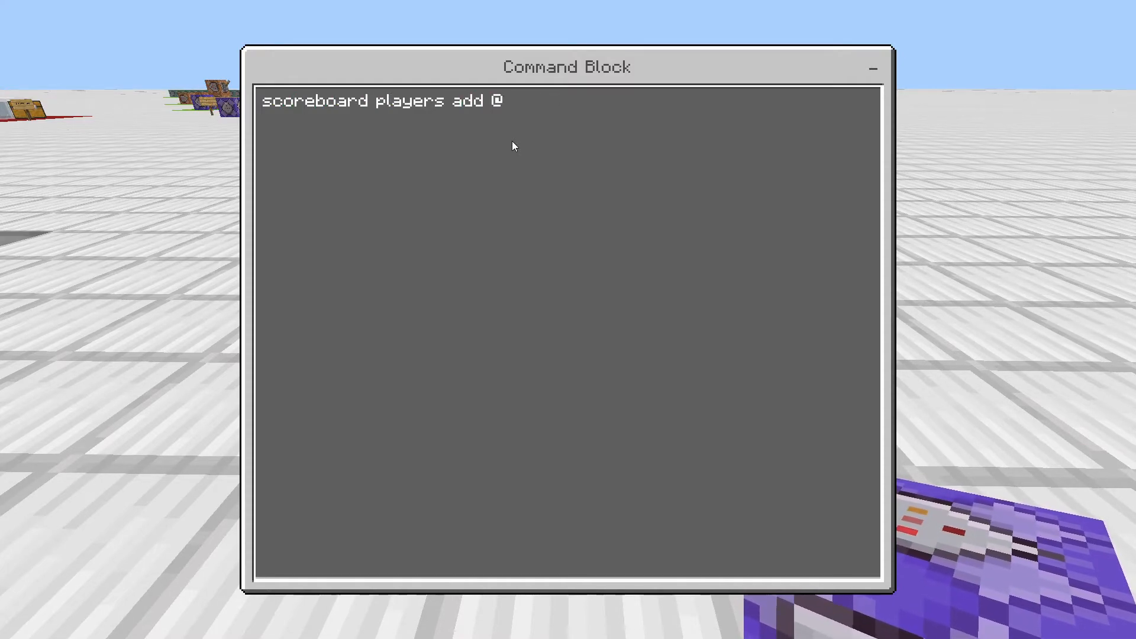
{"action": "type", "text": "a displ"}
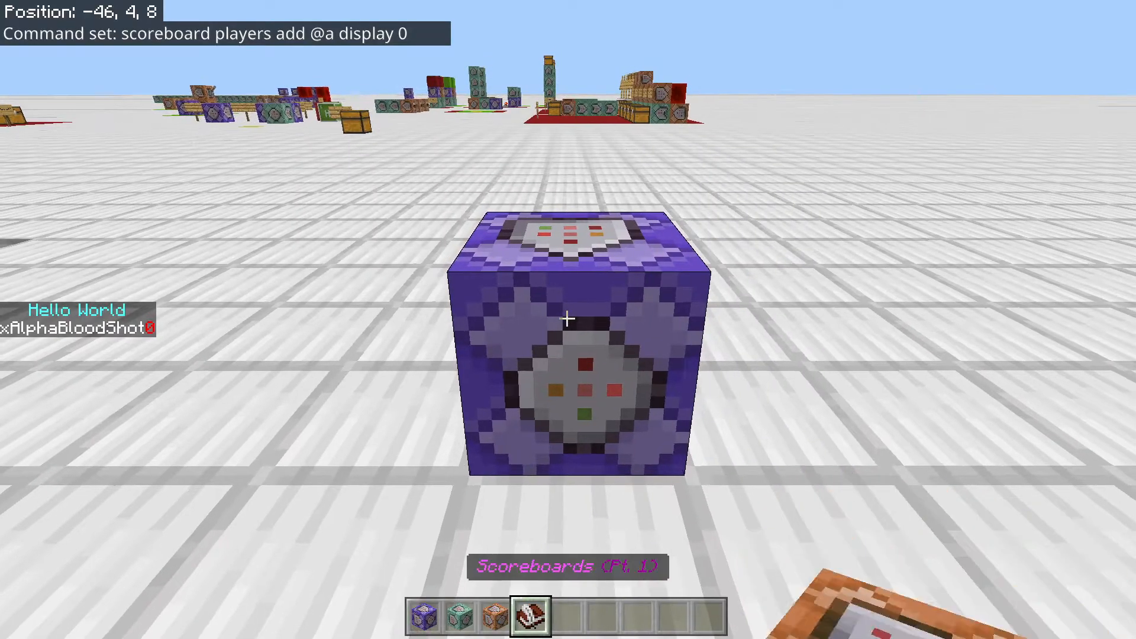
{"action": "right_click", "coordinate": [566, 318]}
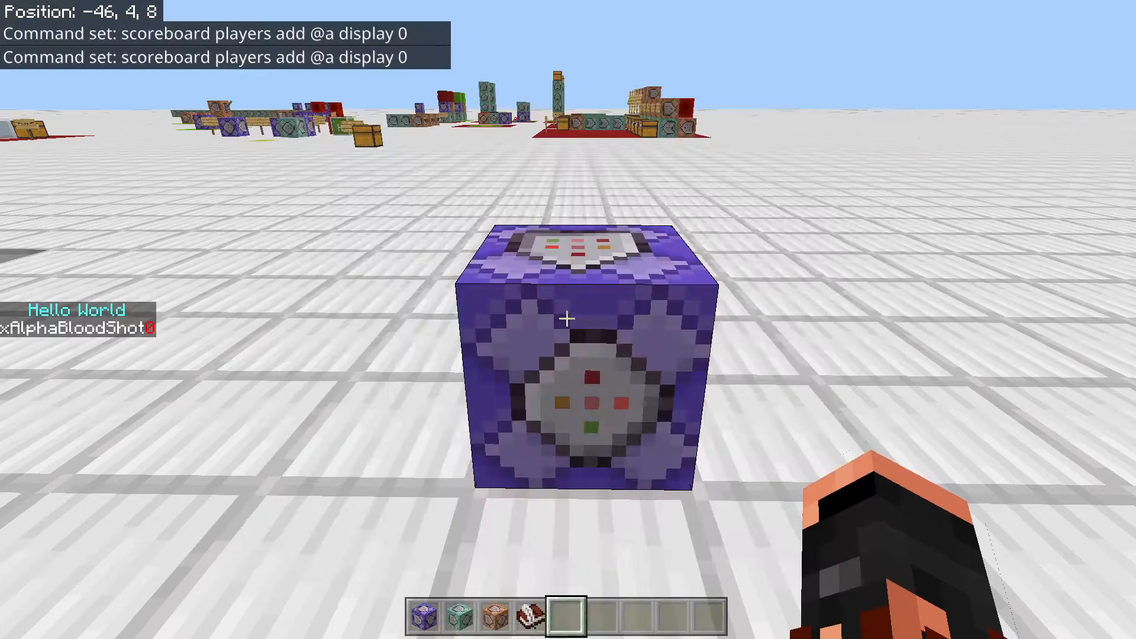
{"action": "key", "text": "t"}
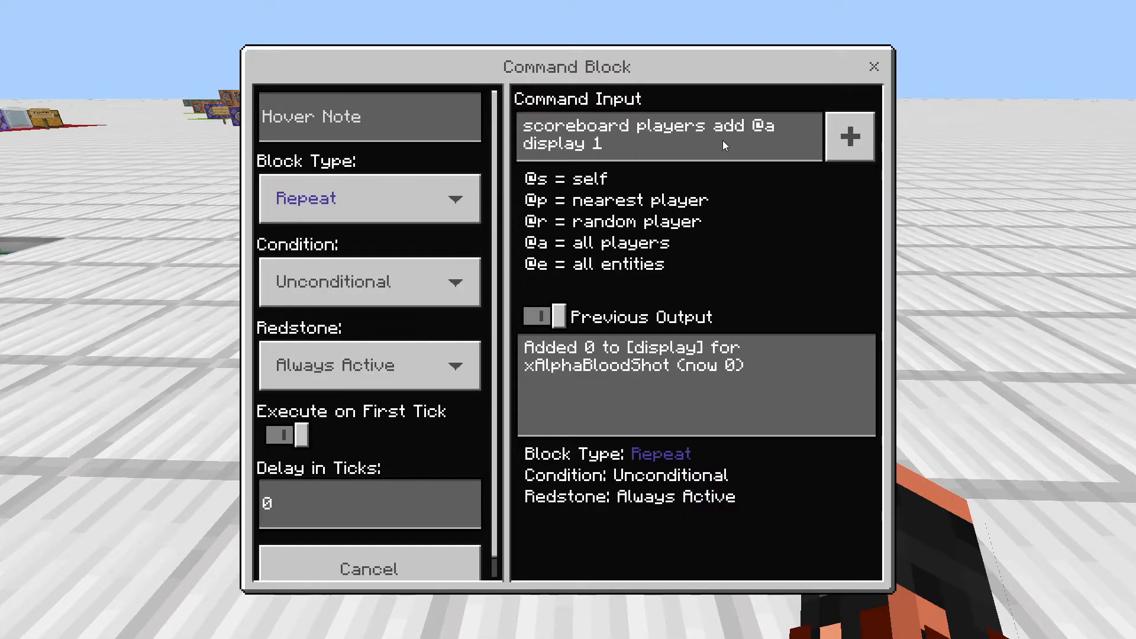
{"action": "key", "text": "Escape"}
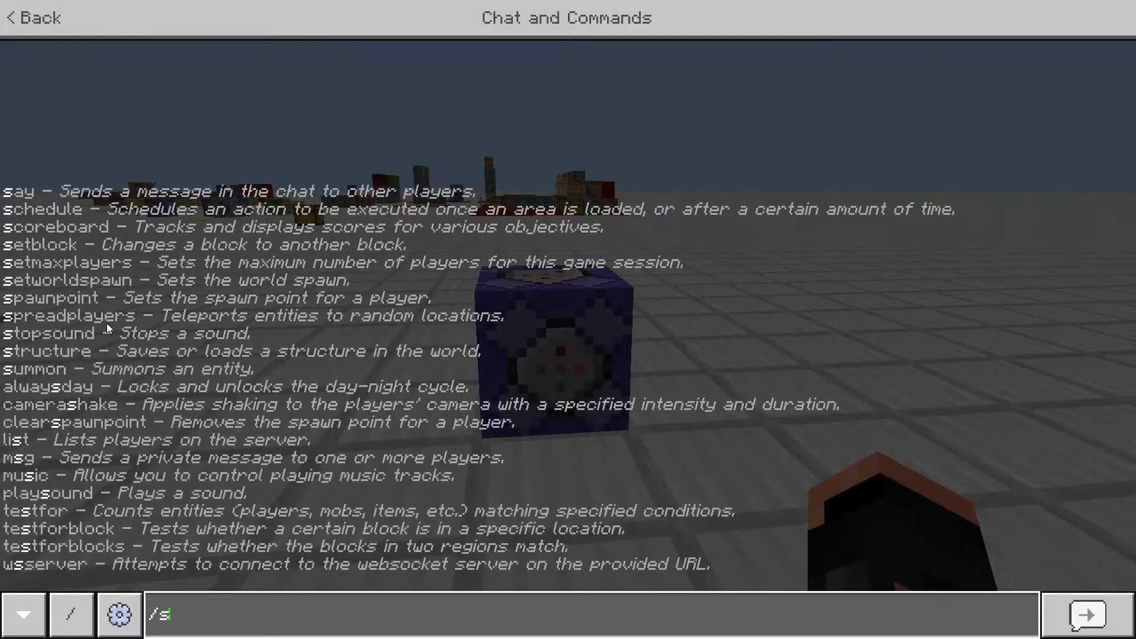
Step: Send /scoreboard players remove @s display 130, dropping your Hello World score to -520
{"action": "type", "text": "/scoreboard players remove"}
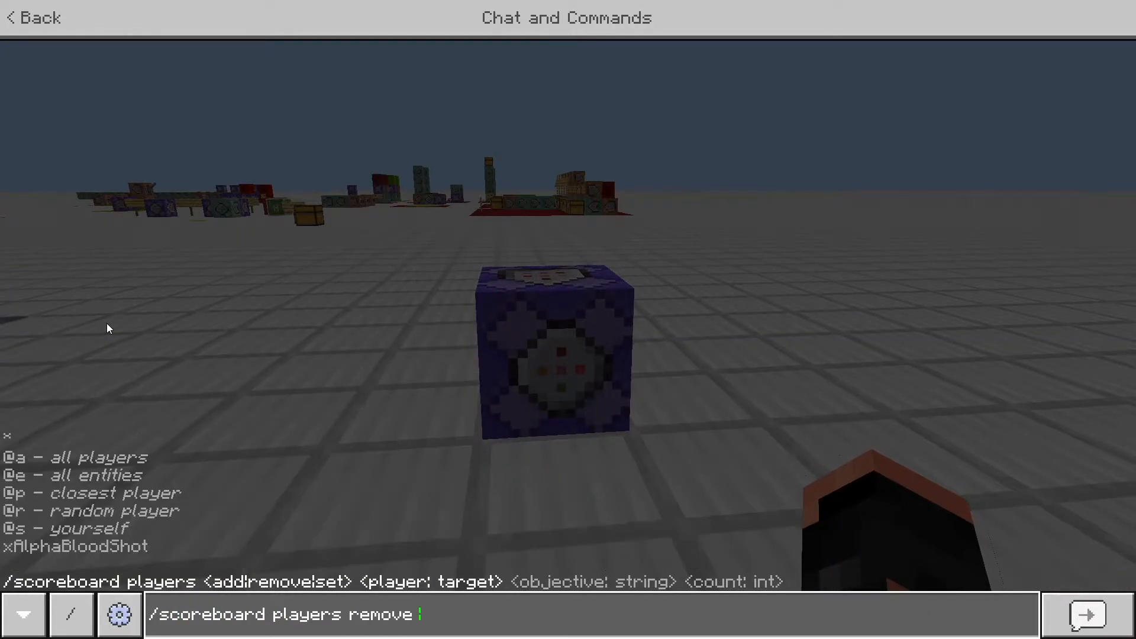
{"action": "type", "text": "@s"}
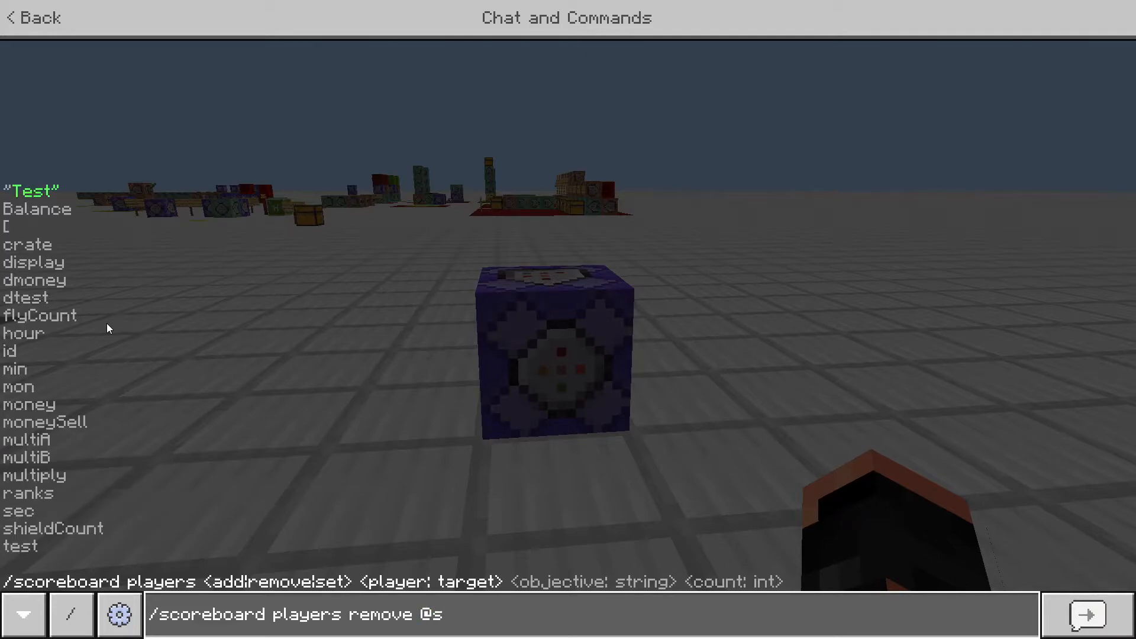
{"action": "type", "text": "doi"}
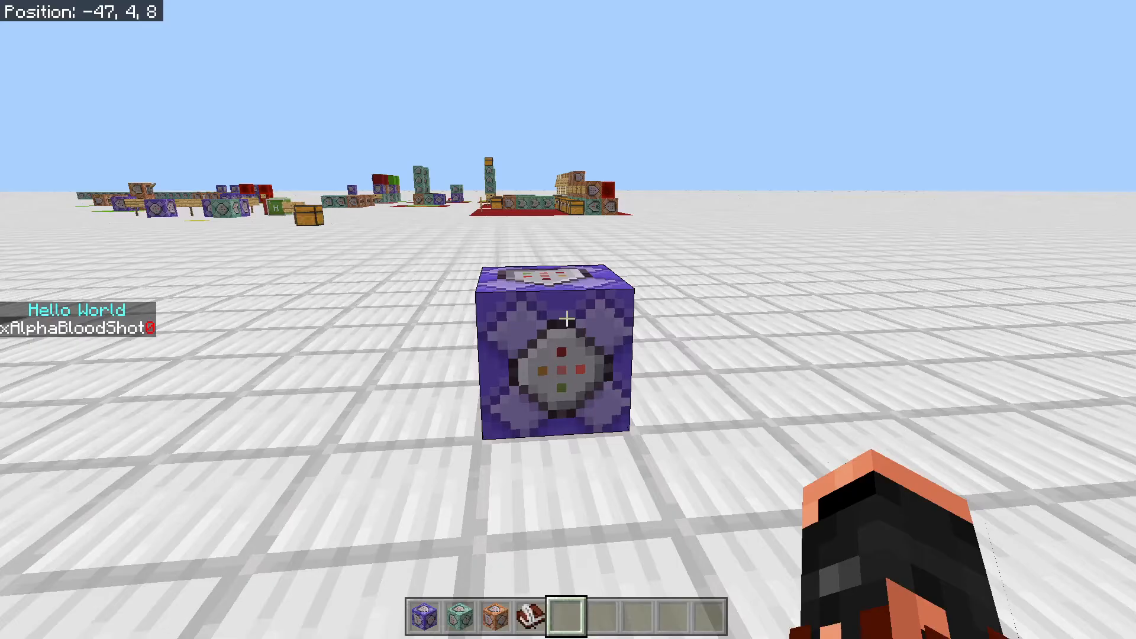
{"action": "key", "text": "t"}
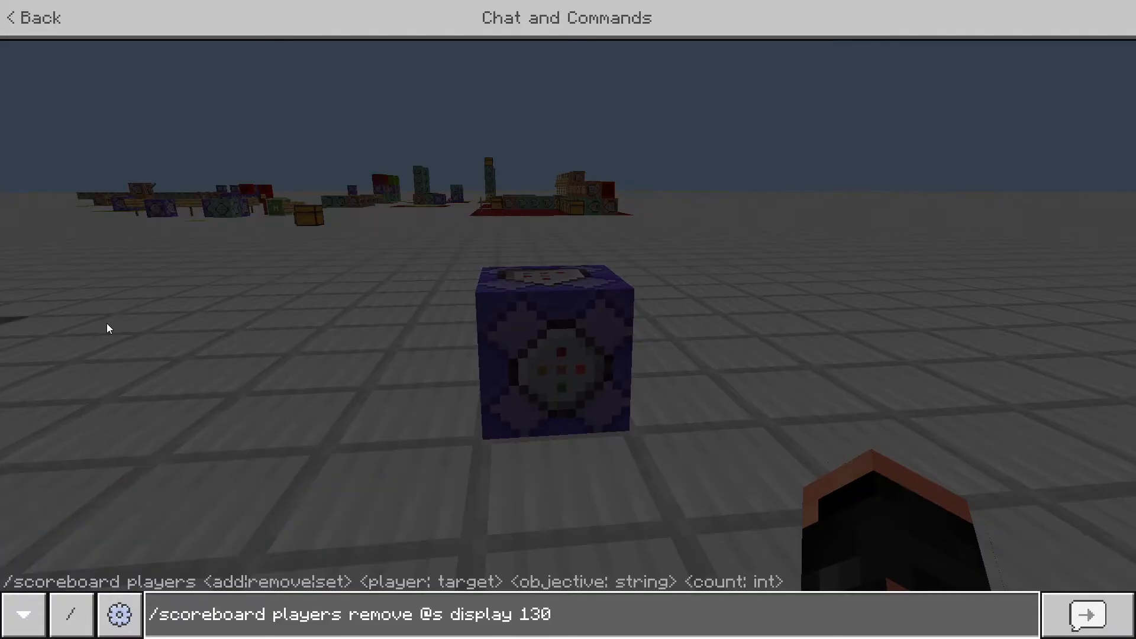
{"action": "left_click", "coordinate": [1085, 614]}
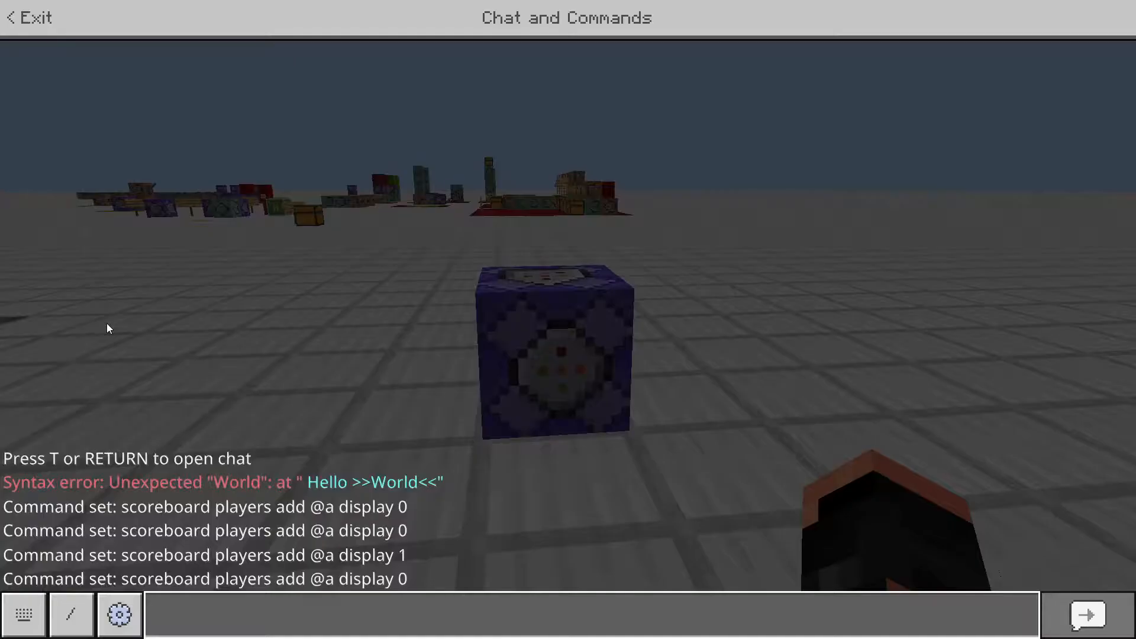
{"action": "left_click", "coordinate": [28, 17]}
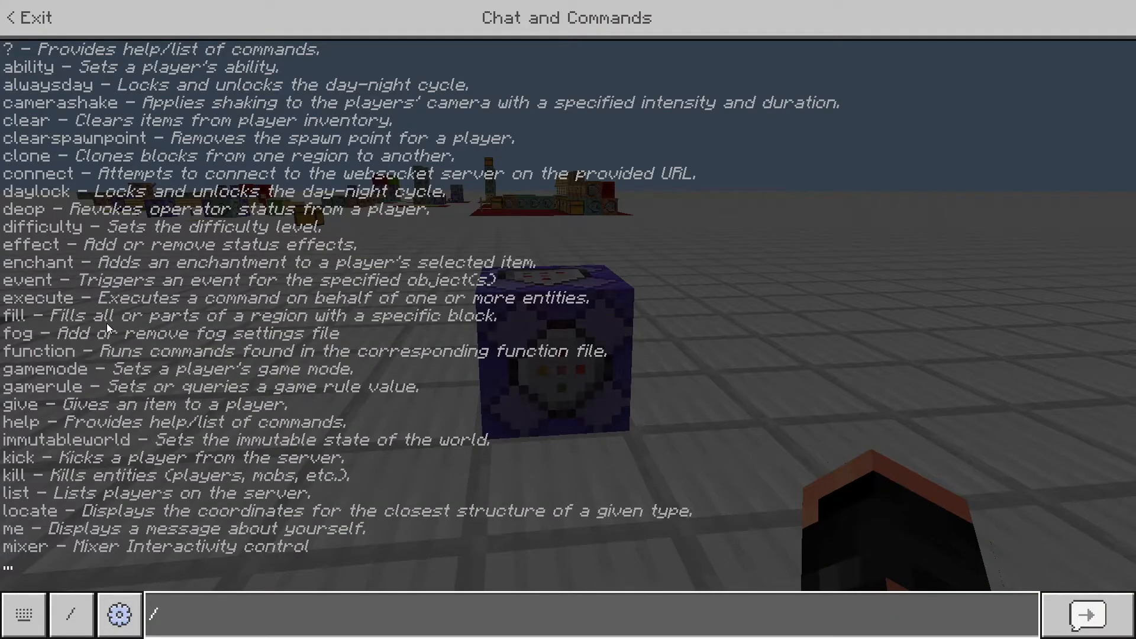
{"action": "left_click", "coordinate": [27, 18]}
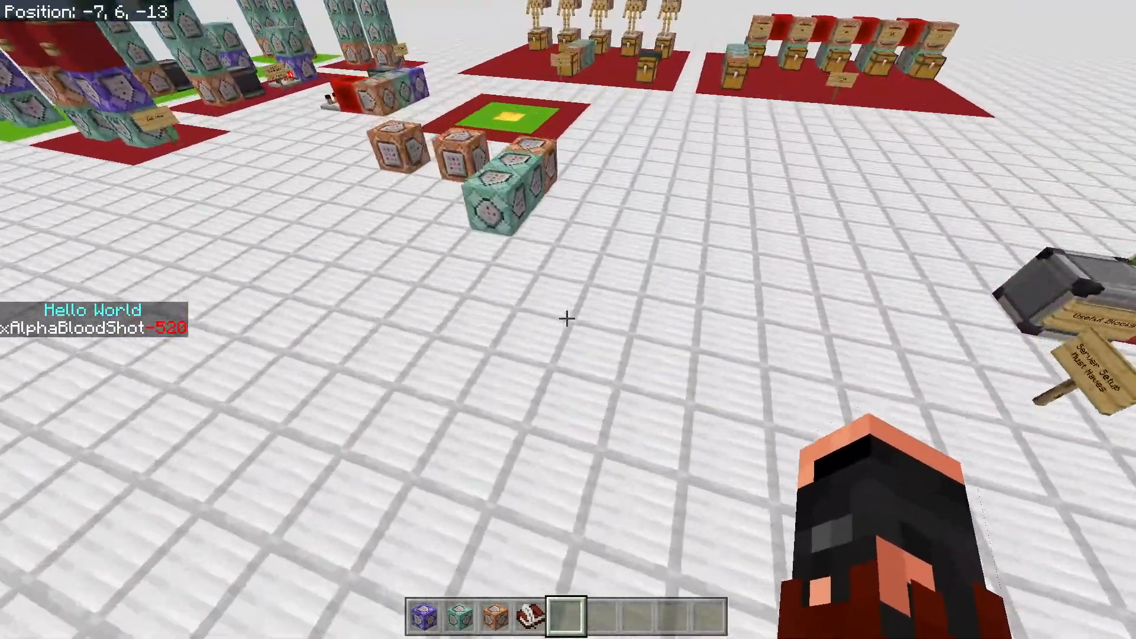
{"action": "mouse_move", "coordinate": [568, 320]}
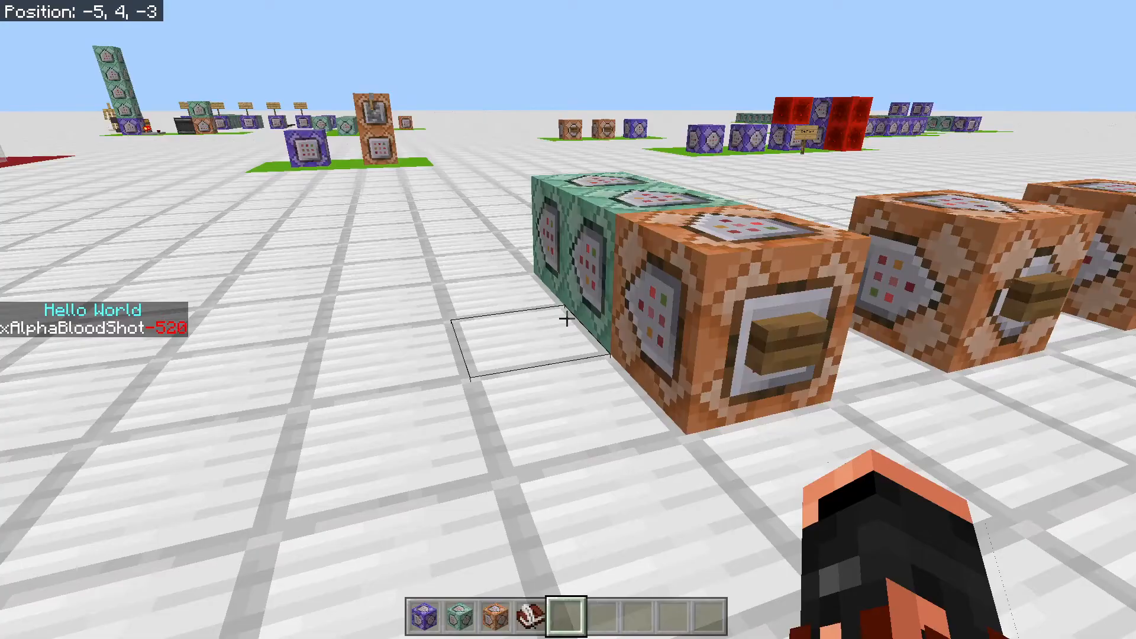
Step: Review the chat log beside the command block row, then return to the world
{"action": "key", "text": "t"}
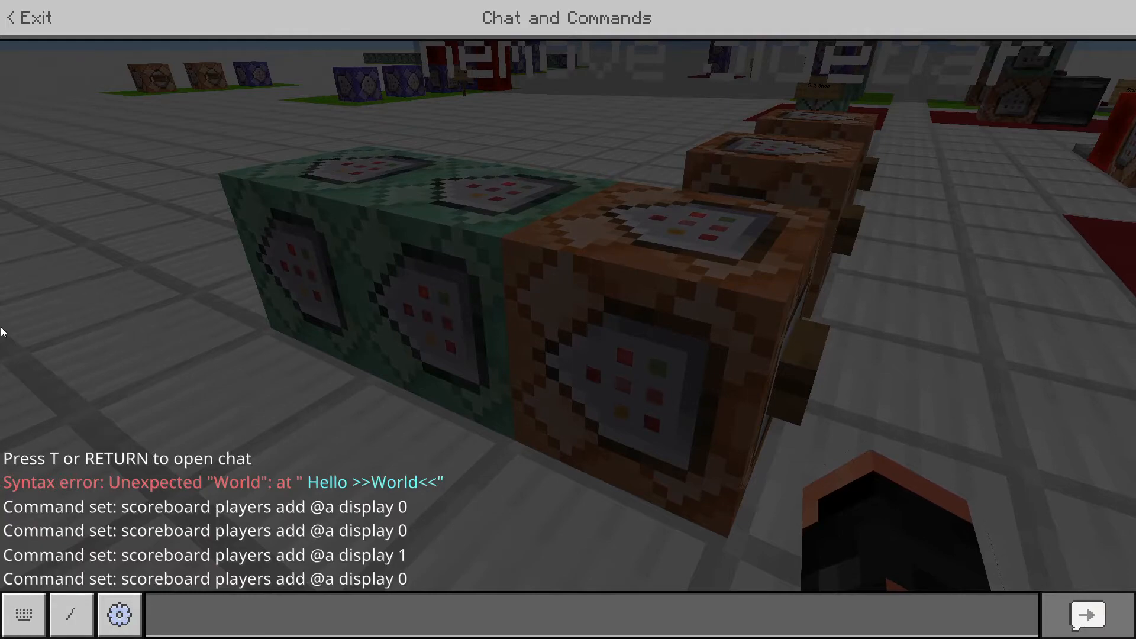
{"action": "left_click", "coordinate": [29, 18]}
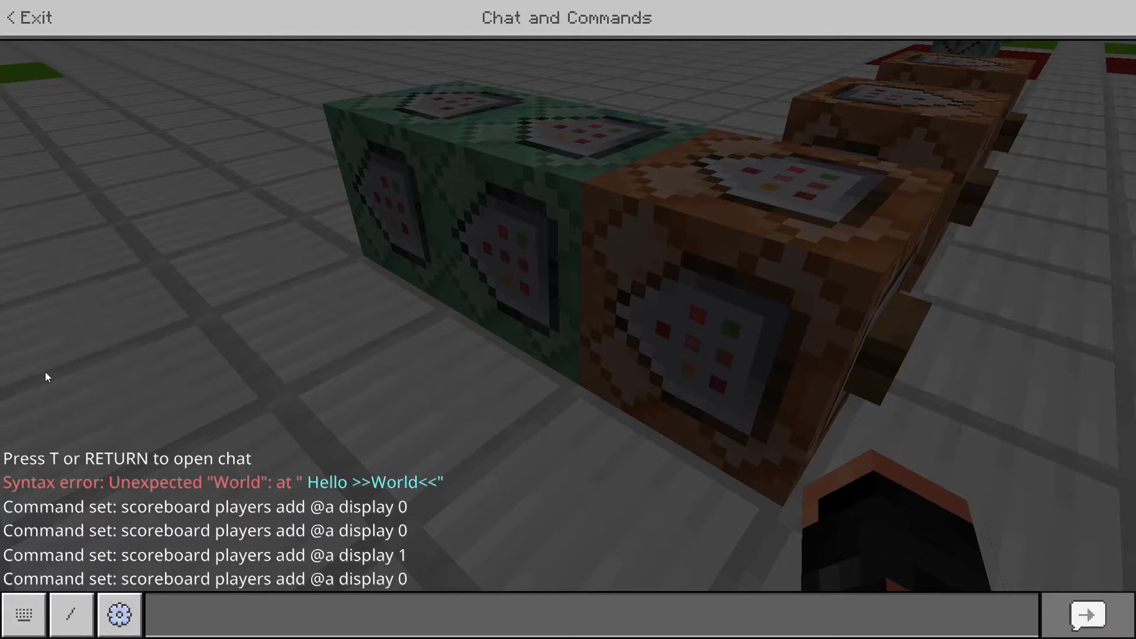
{"action": "left_click", "coordinate": [27, 17]}
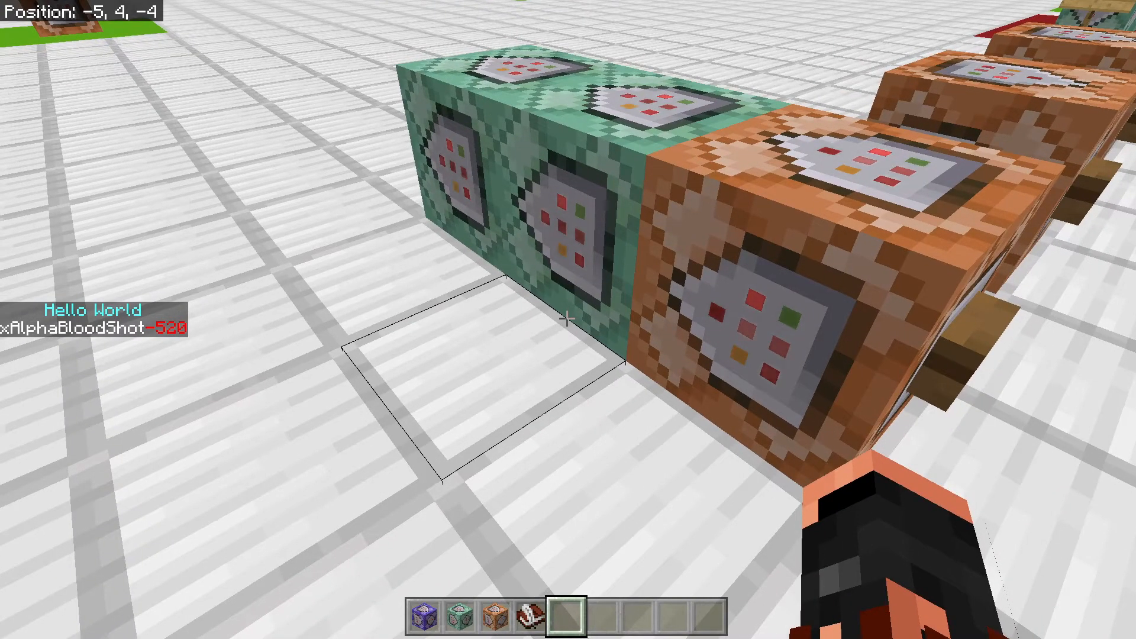
{"action": "mouse_move", "coordinate": [568, 317]}
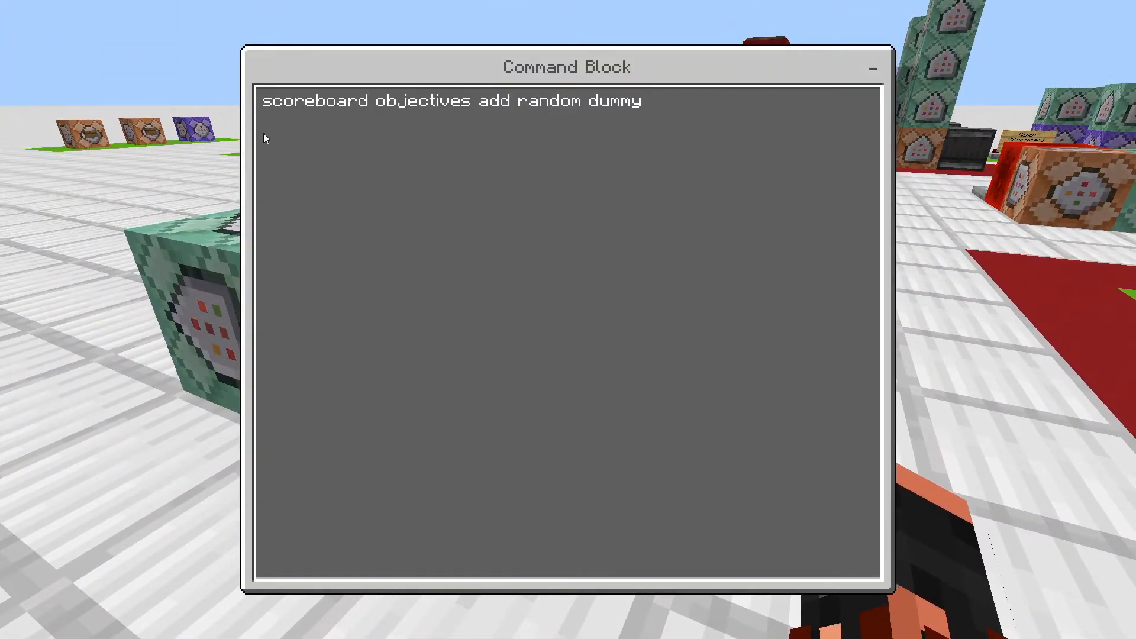
{"action": "mouse_move", "coordinate": [102, 353]}
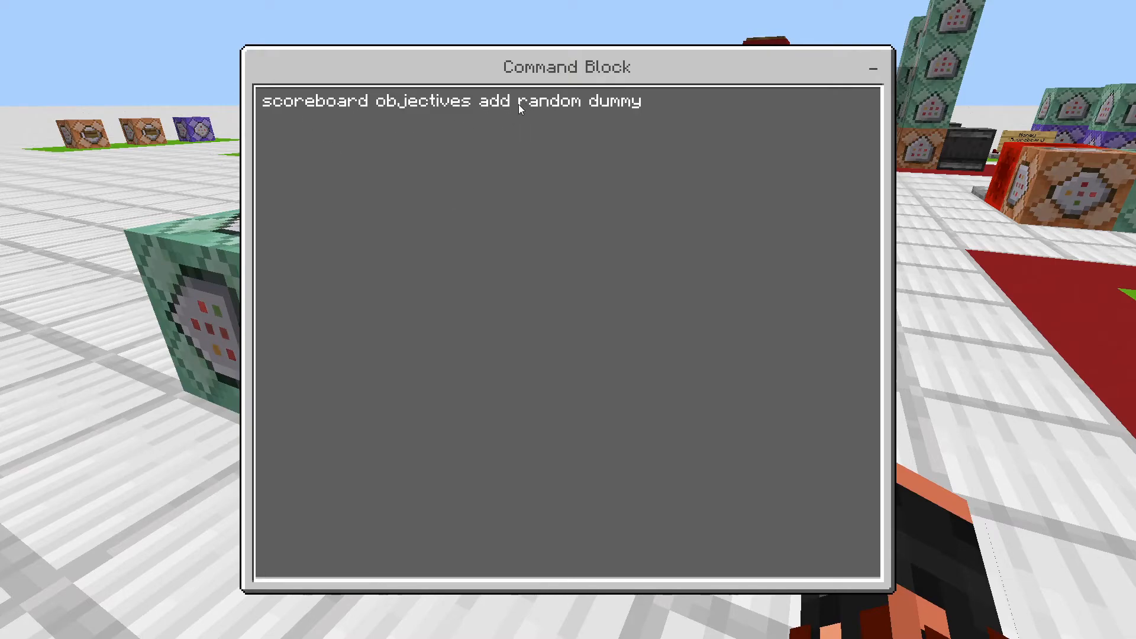
{"action": "mouse_move", "coordinate": [578, 114]}
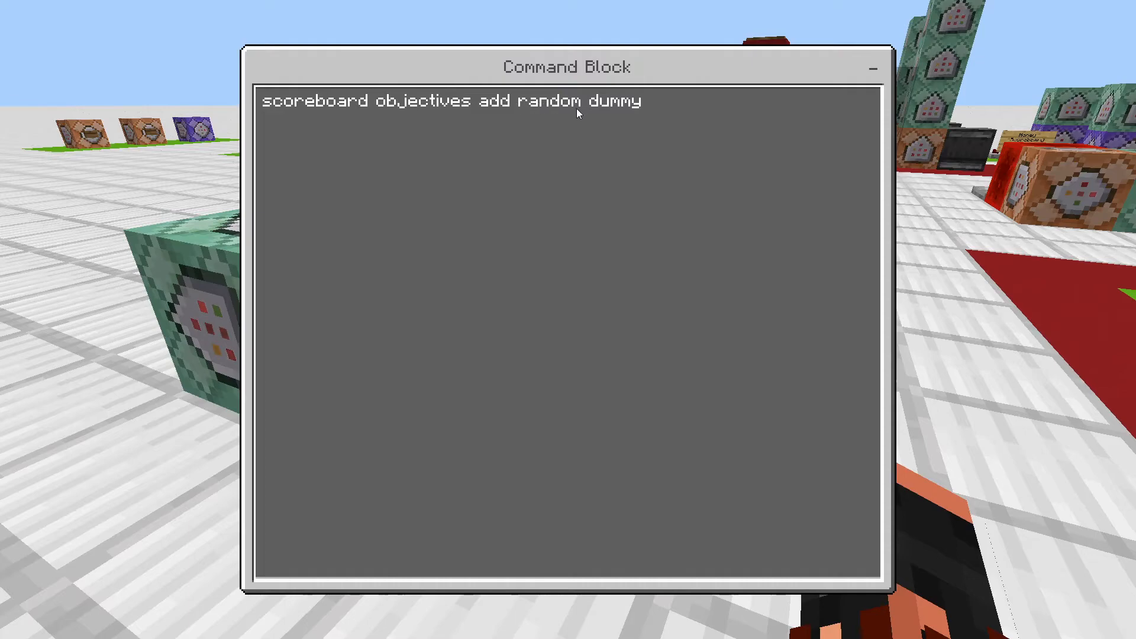
Step: Check the add random dummy, setdisplay sidebar random and remove random command blocks
{"action": "key", "text": "Escape"}
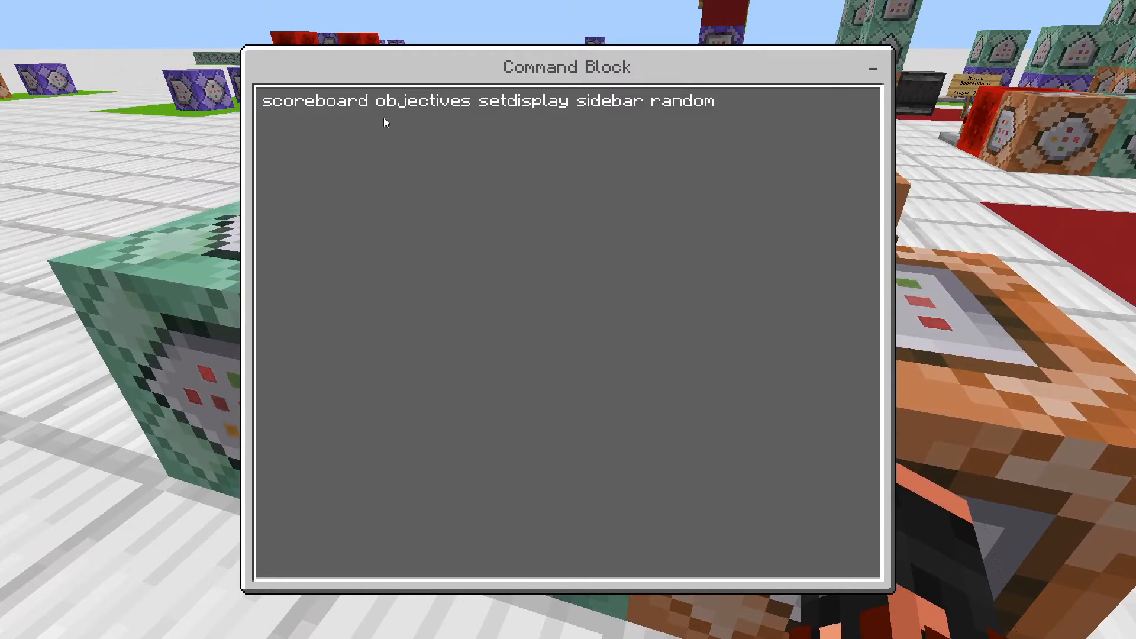
{"action": "mouse_move", "coordinate": [571, 117]}
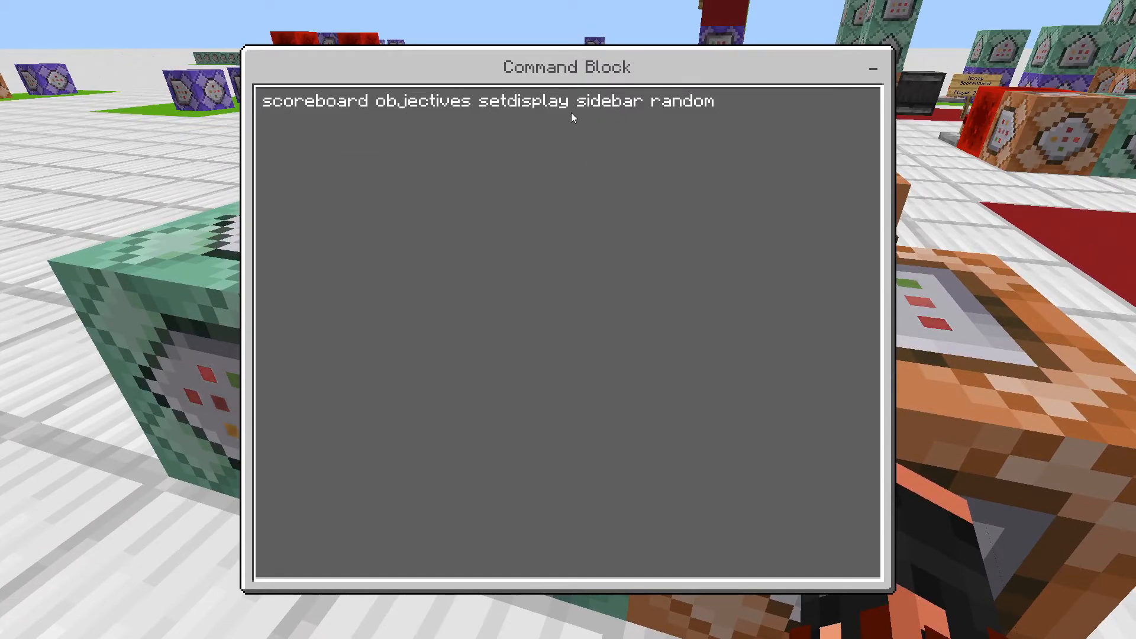
{"action": "mouse_move", "coordinate": [690, 123]}
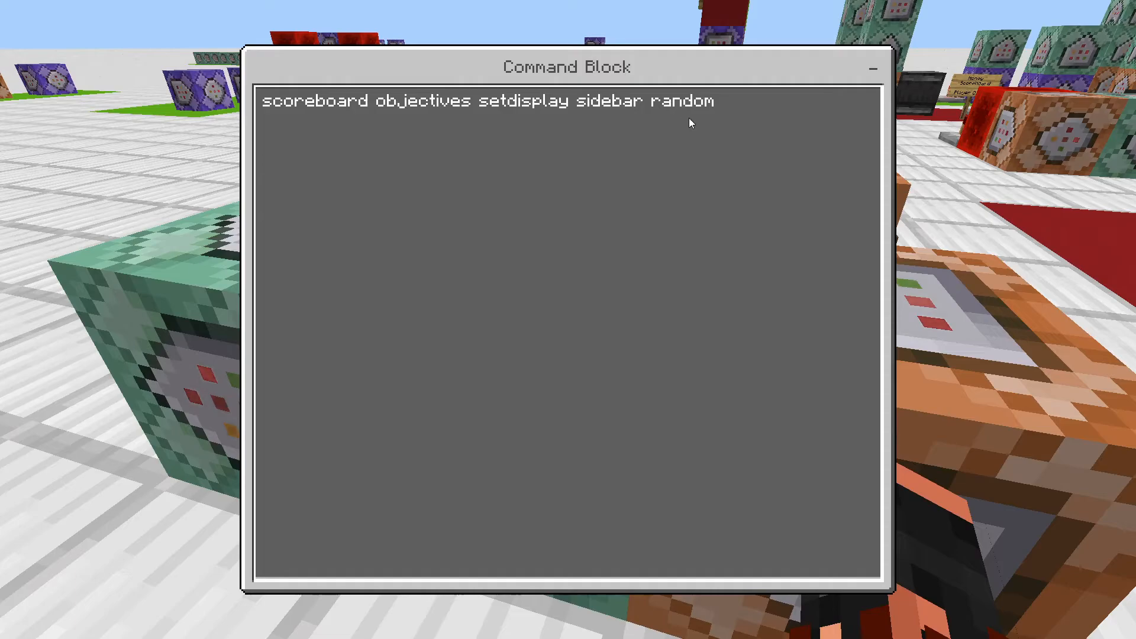
{"action": "key", "text": "Enter"}
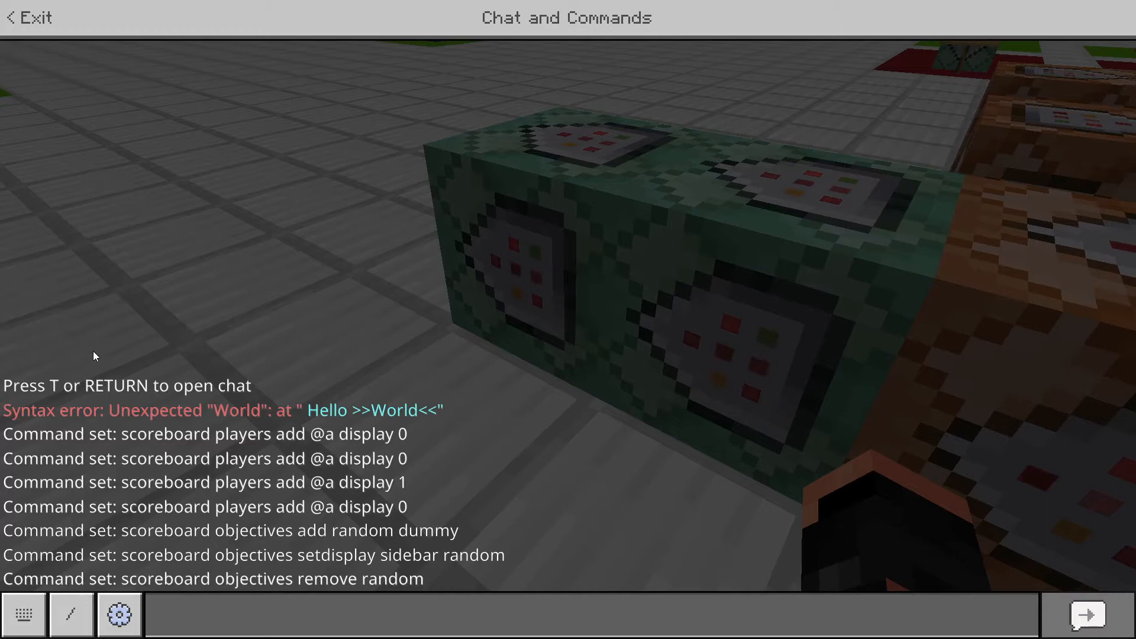
{"action": "mouse_move", "coordinate": [142, 258]}
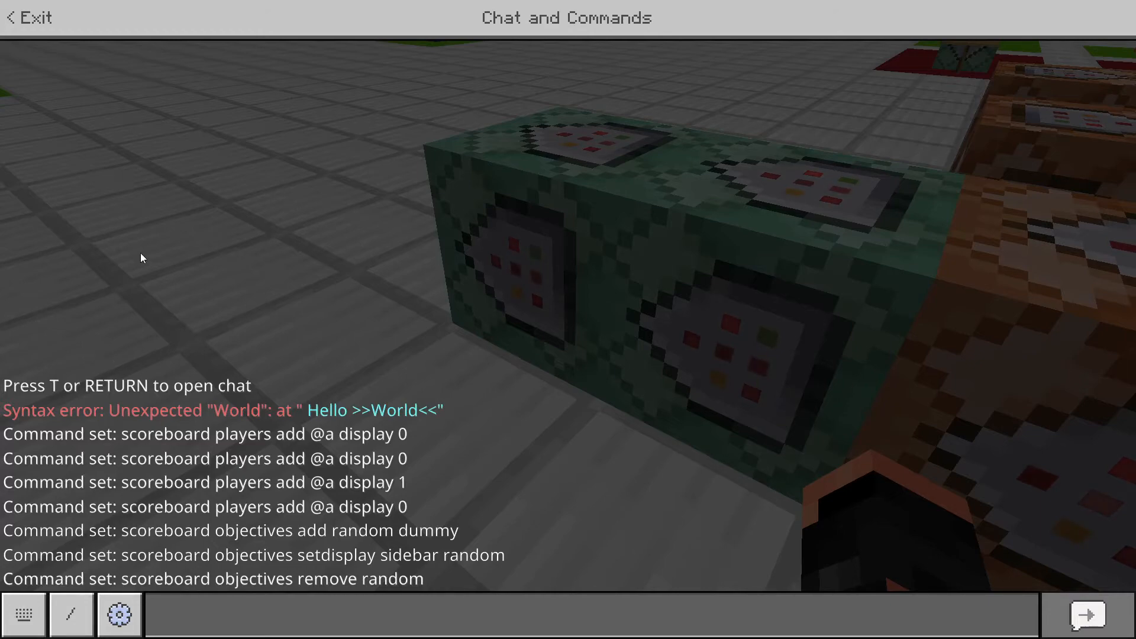
{"action": "left_click", "coordinate": [28, 18]}
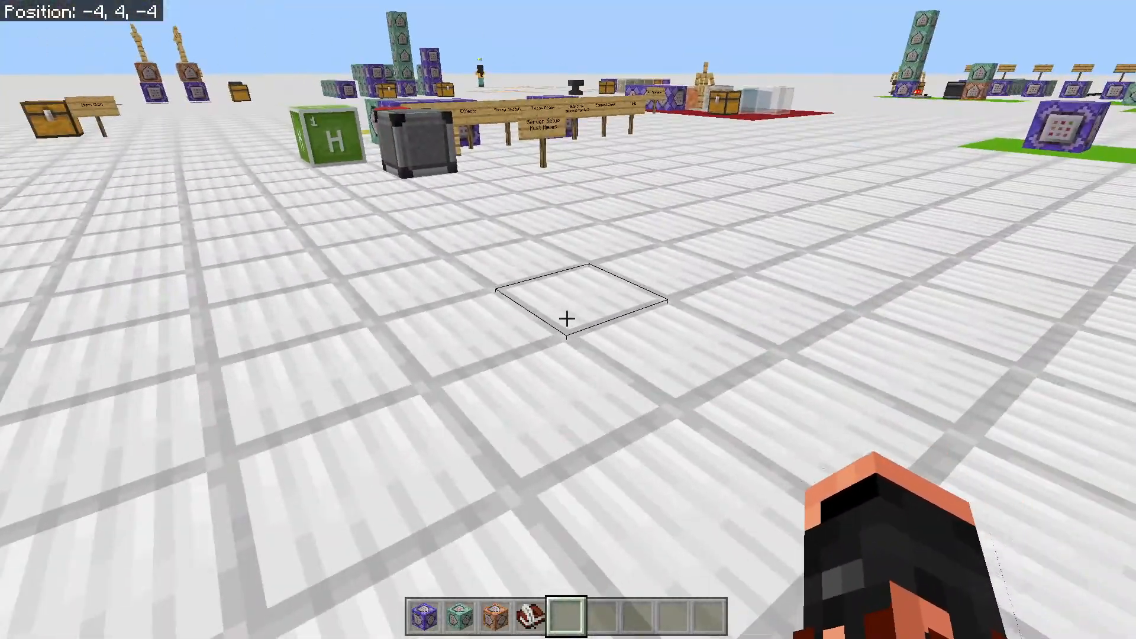
Step: Run /scoreboard objectives setdisplay sidebar display, then begin another /scoreboard ob command
{"action": "type", "text": "/scoreboard objectives setdisplay sidebar dis"}
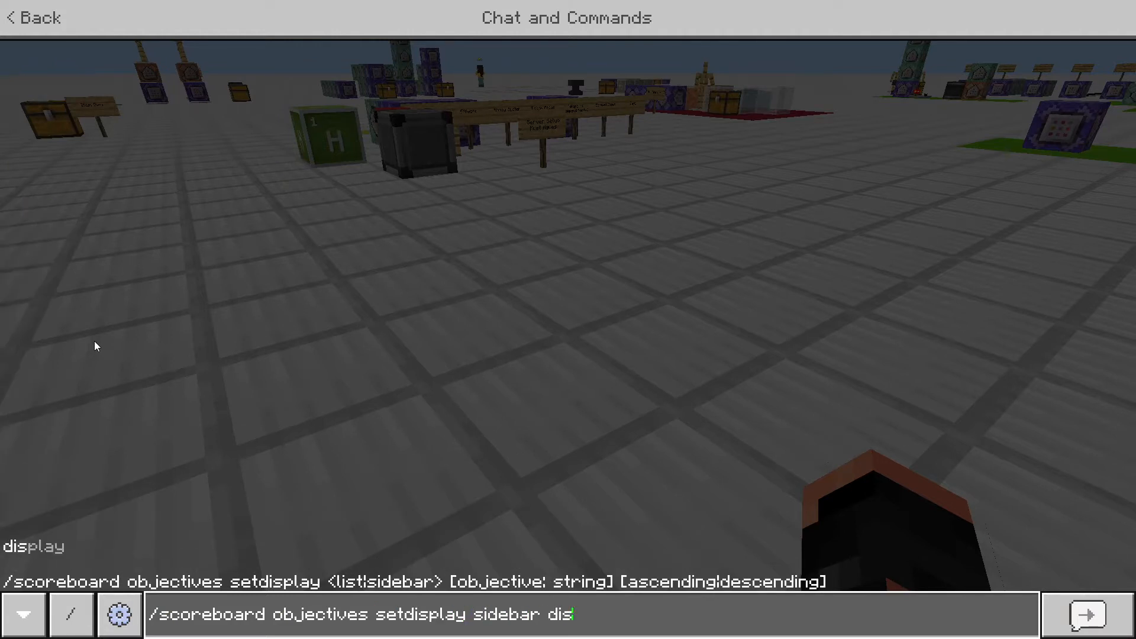
{"action": "key", "text": "Enter"}
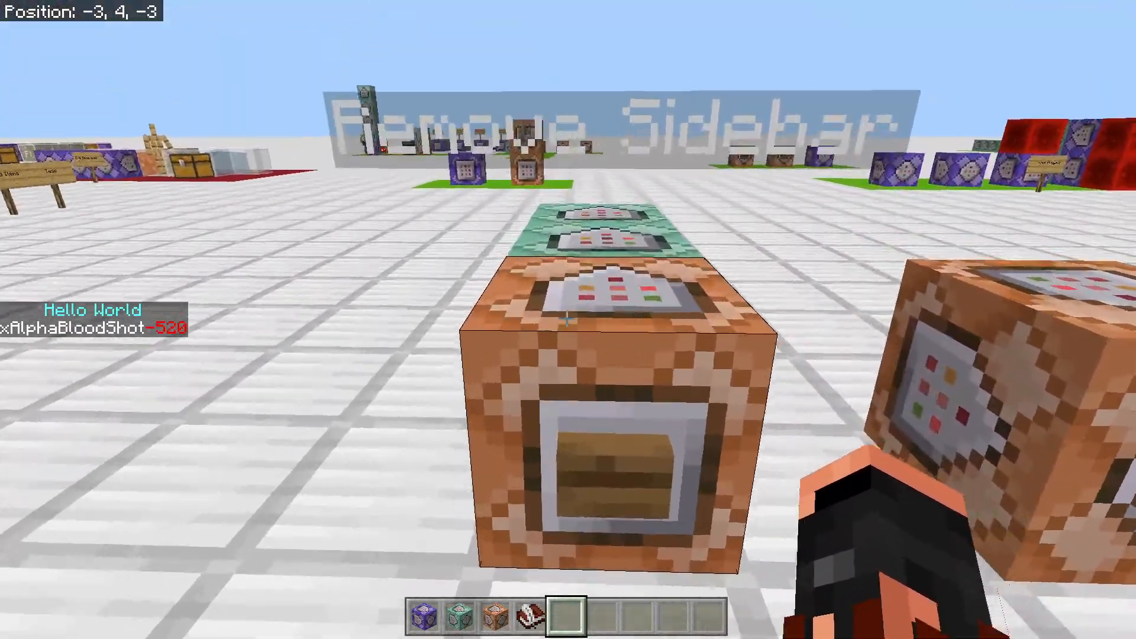
{"action": "mouse_move", "coordinate": [568, 320]}
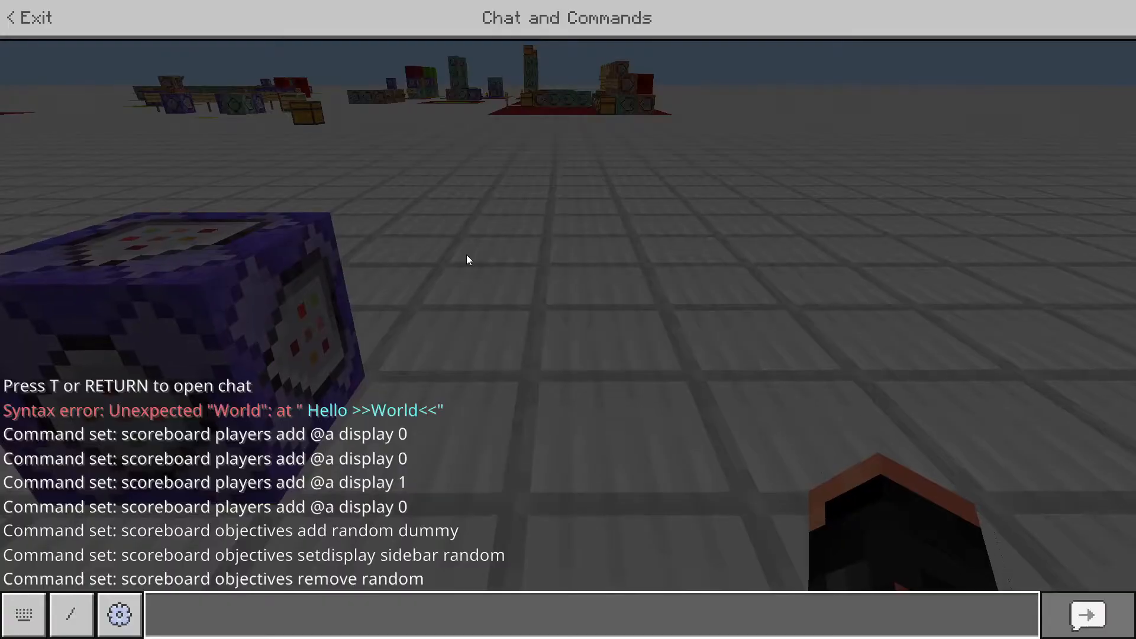
{"action": "type", "text": "/scoreboard ob"}
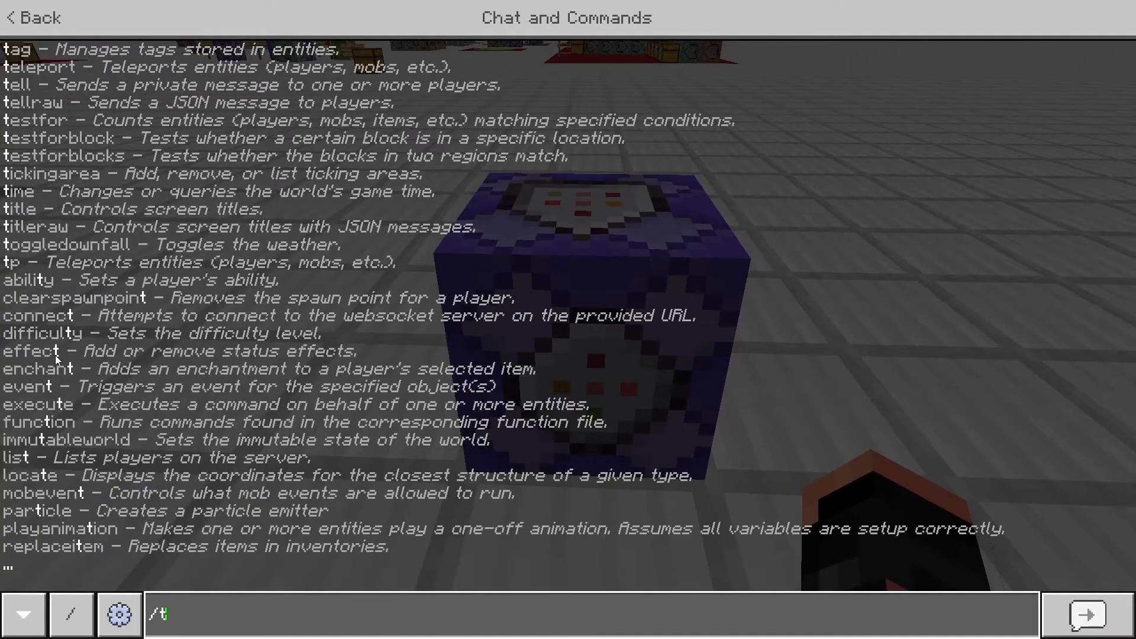
Step: Tag xAlphaBloodShot and set the block to scoreboard players add @a[tag=!no] display 0
{"action": "type", "text": "tag xAlphaBloodShot add"}
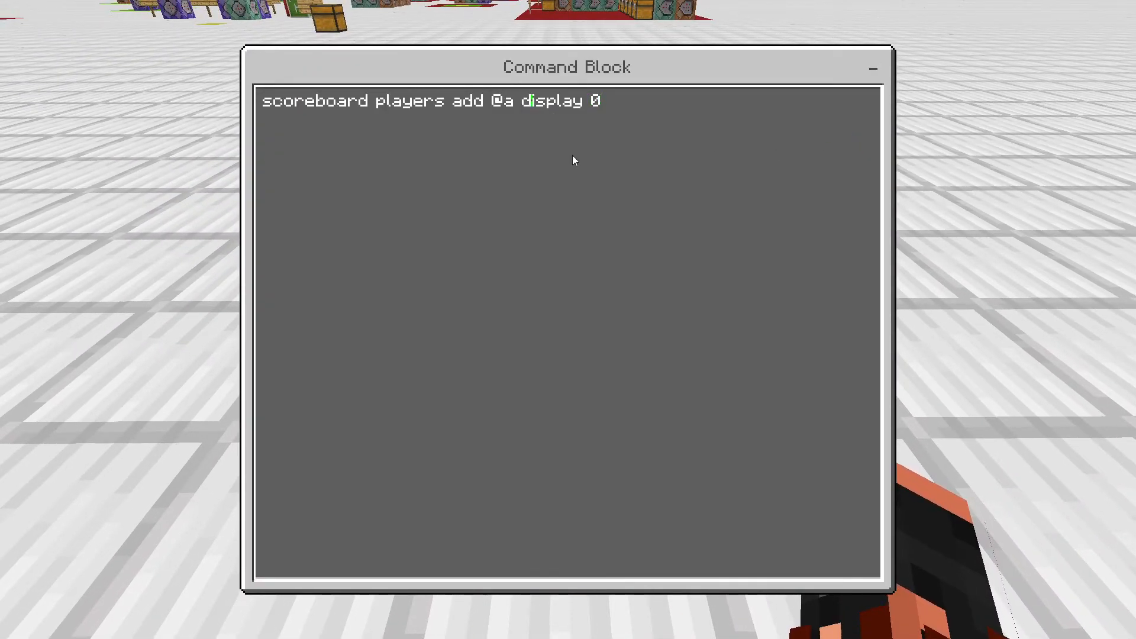
{"action": "type", "text": "["}
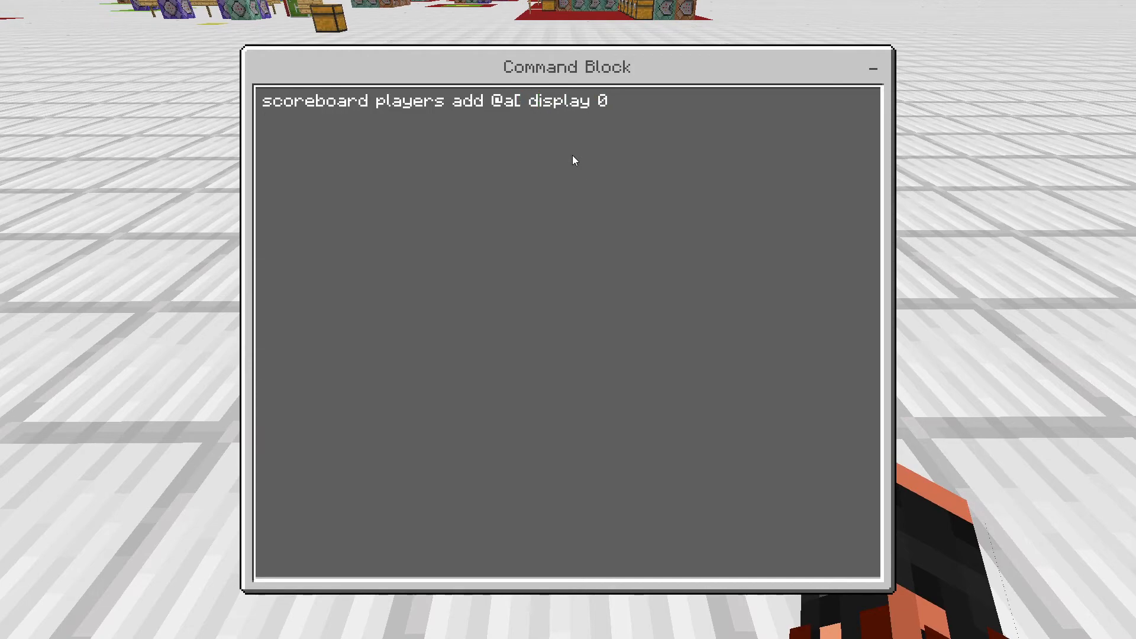
{"action": "type", "text": "tag=!"}
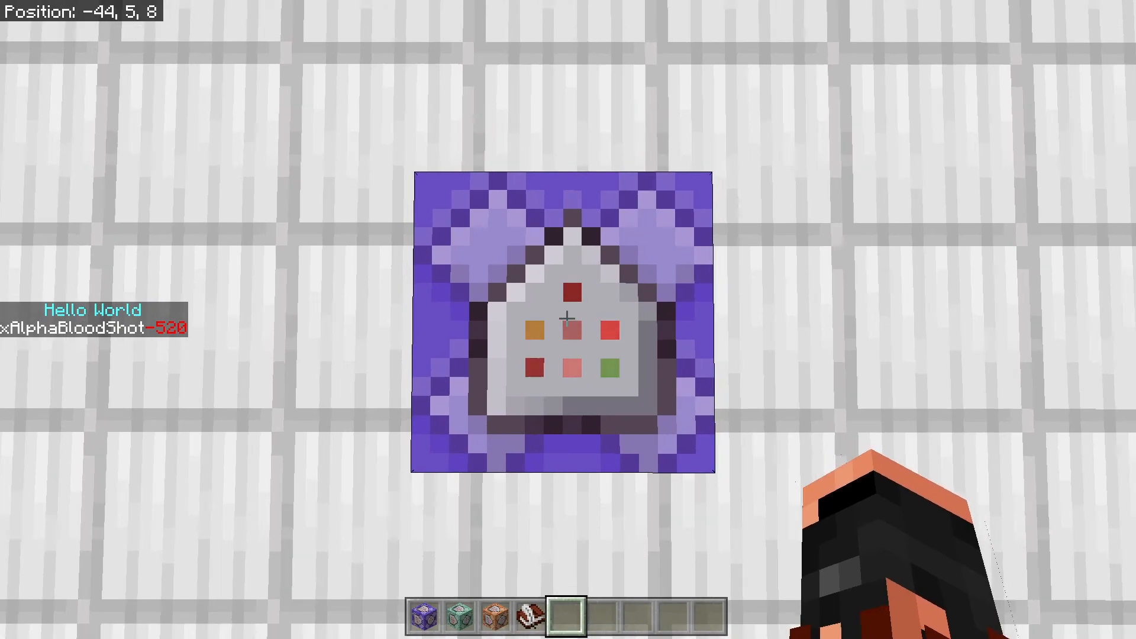
{"action": "key", "text": "t"}
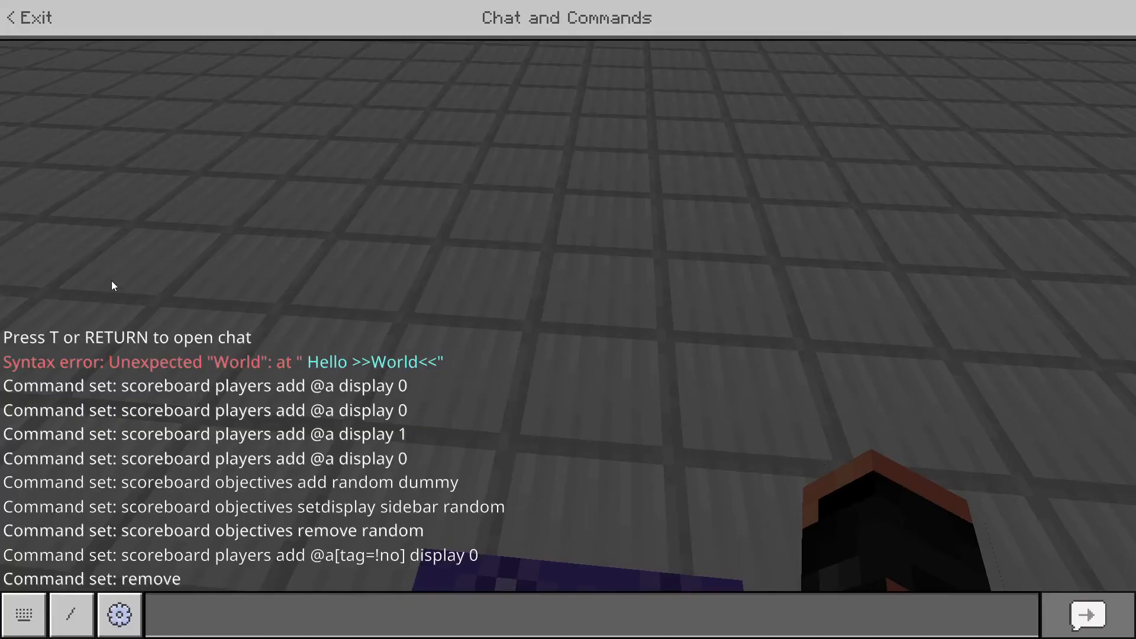